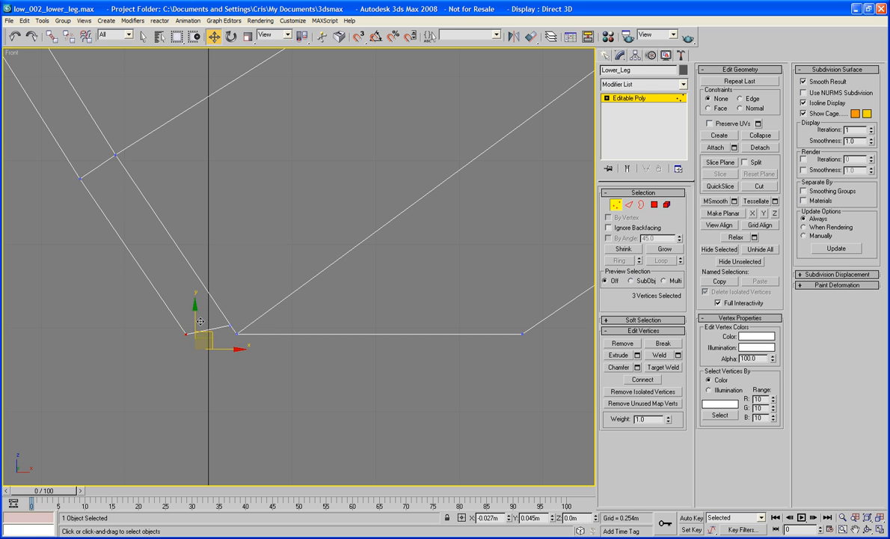
Move the corner vertex of the Lower_Leg outline into a better position
drag(201, 322, 247, 321)
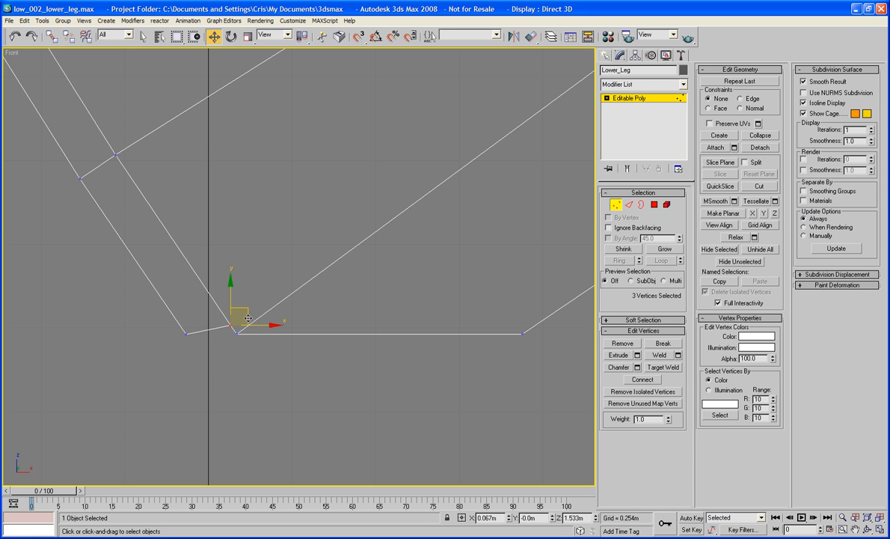
drag(247, 317, 238, 329)
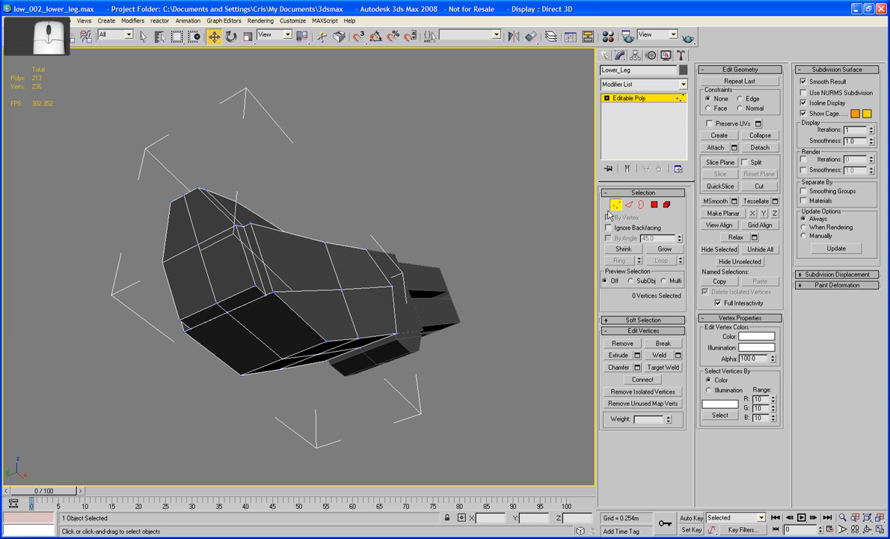
Inset the selected front faces By Polygon so each panel gets its own border
click(654, 203)
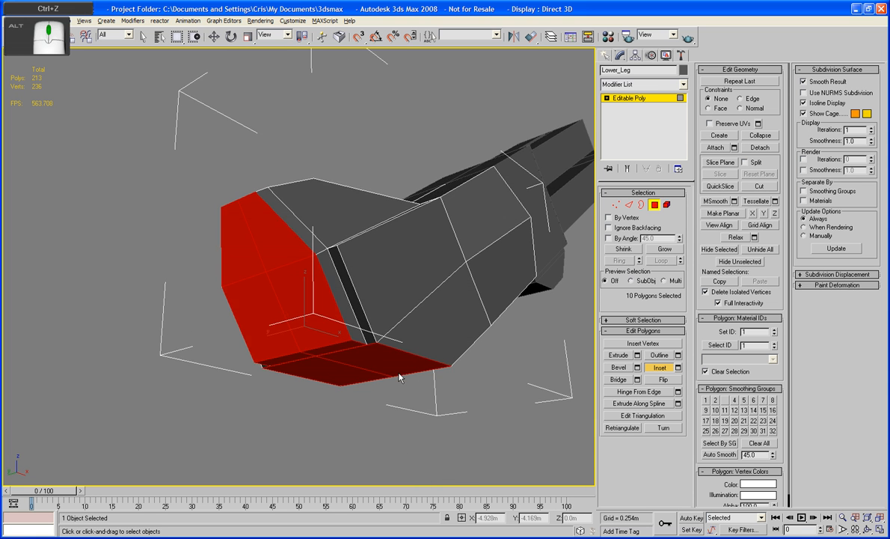
click(679, 367)
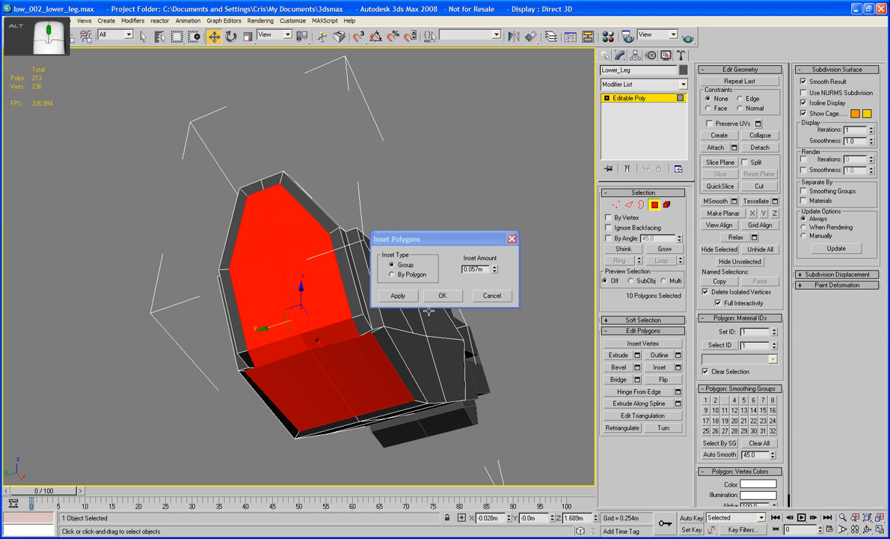
click(443, 295)
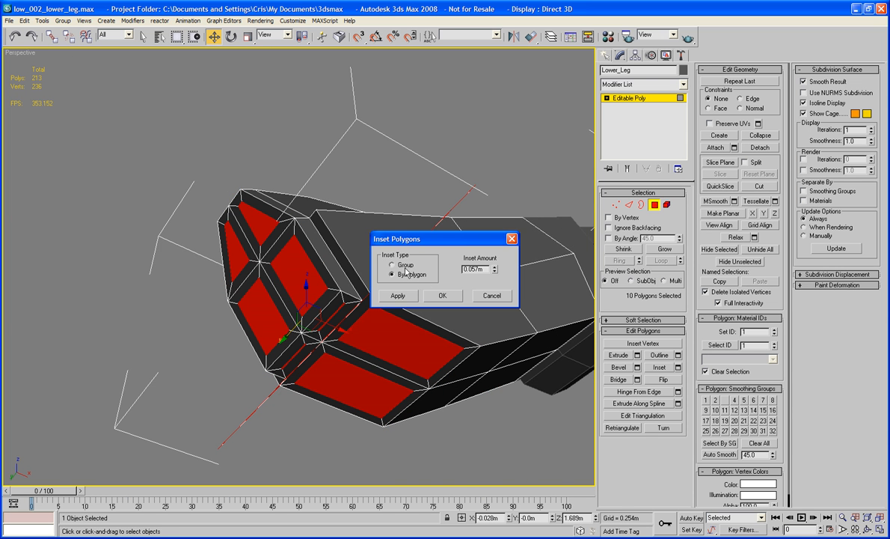
click(443, 294)
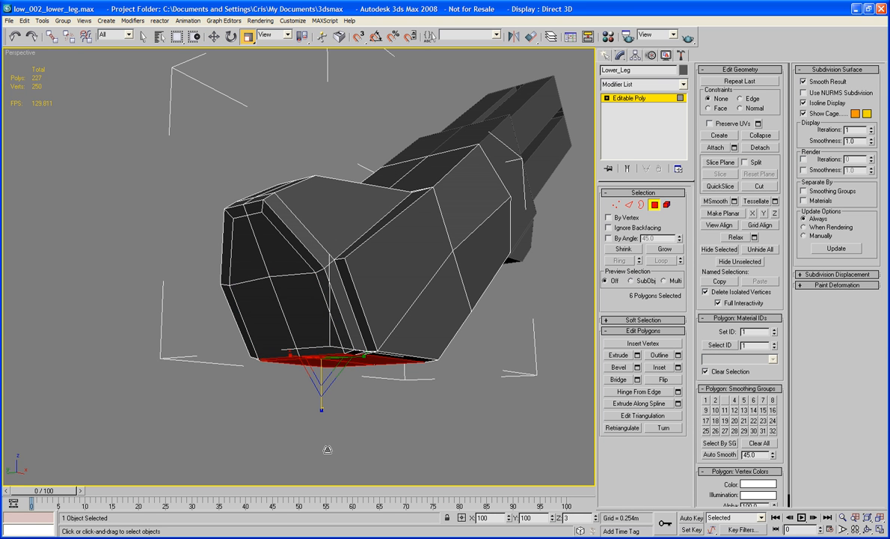
Select the narrow strip of faces along the leg's lower edge from the front view
key(f)
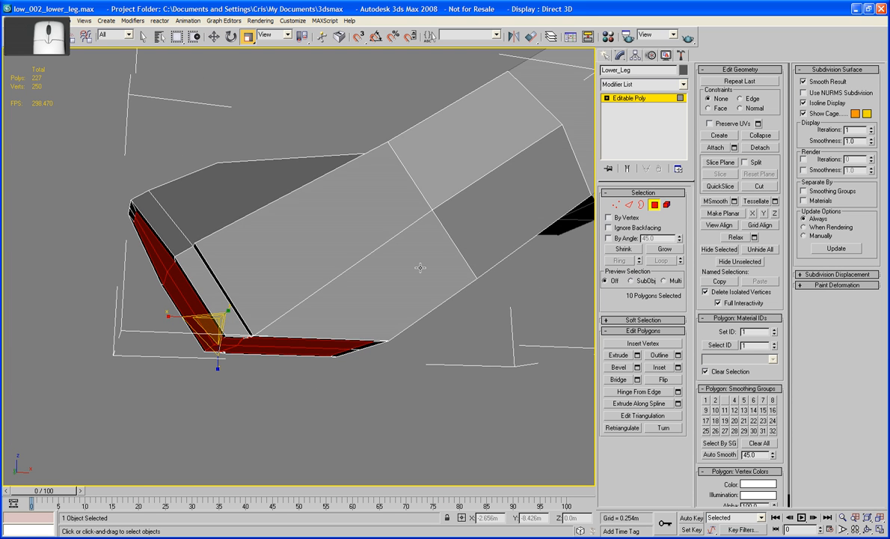
click(638, 354)
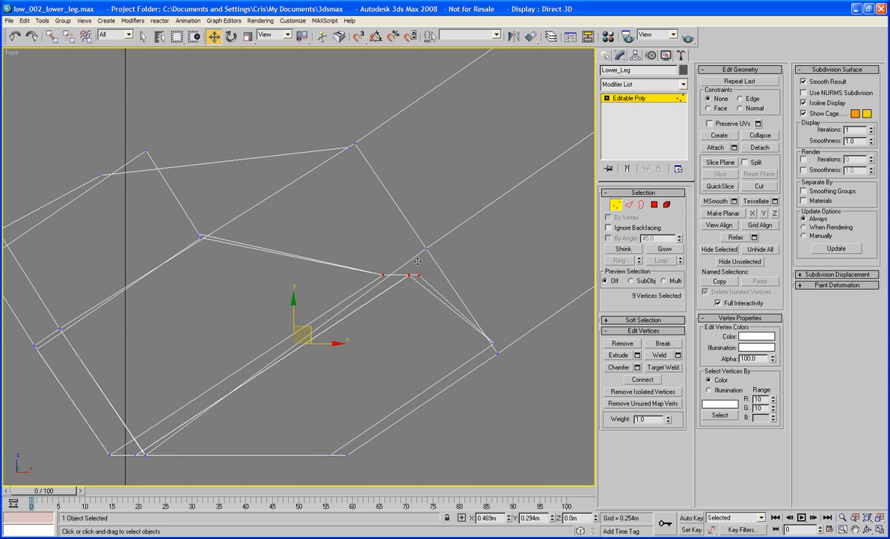
Box-select the cluster of outline vertices and move them into alignment
click(422, 291)
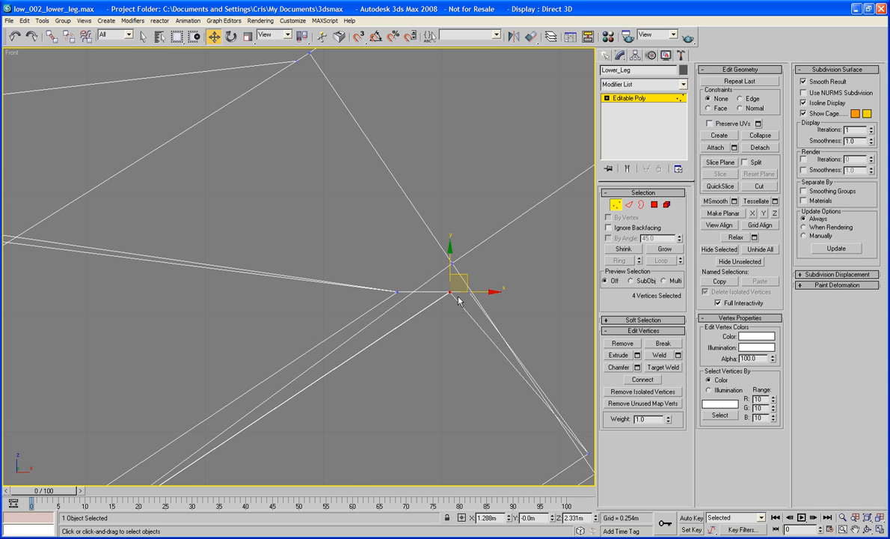
click(458, 300)
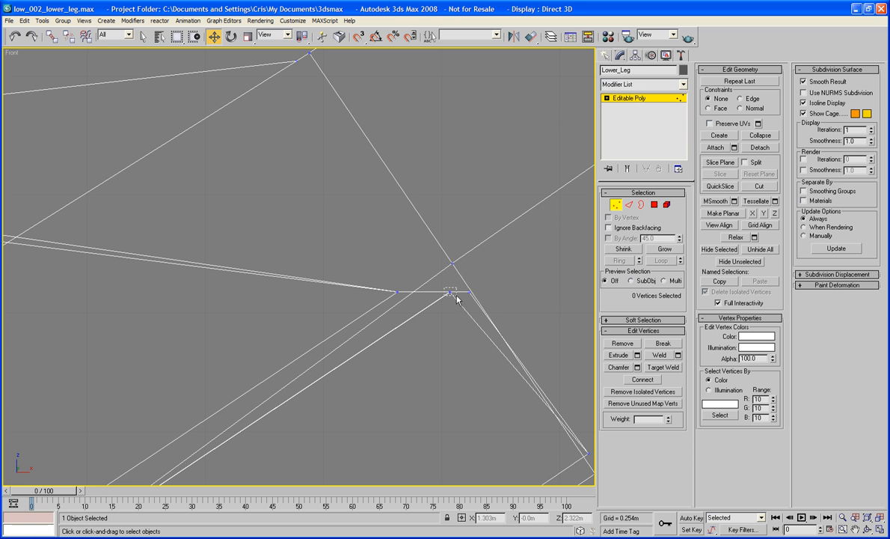
drag(434, 277, 472, 299)
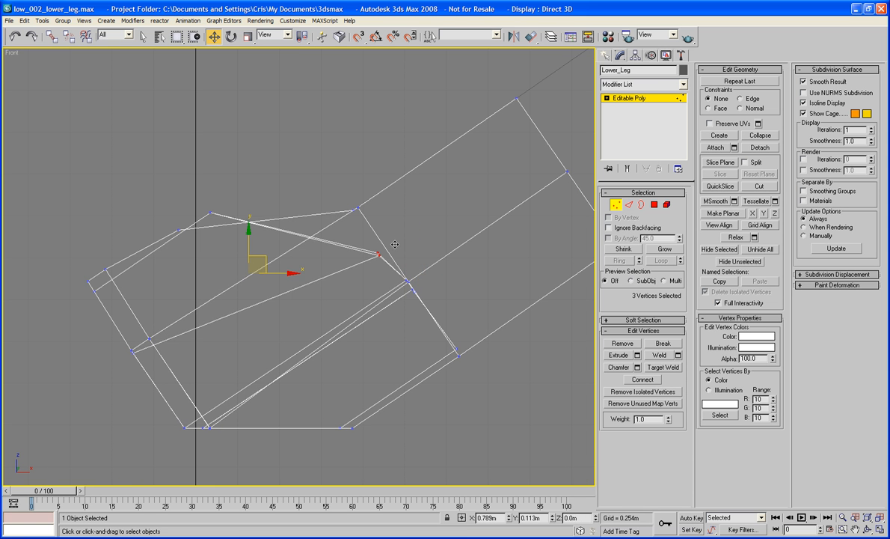
drag(251, 251, 382, 239)
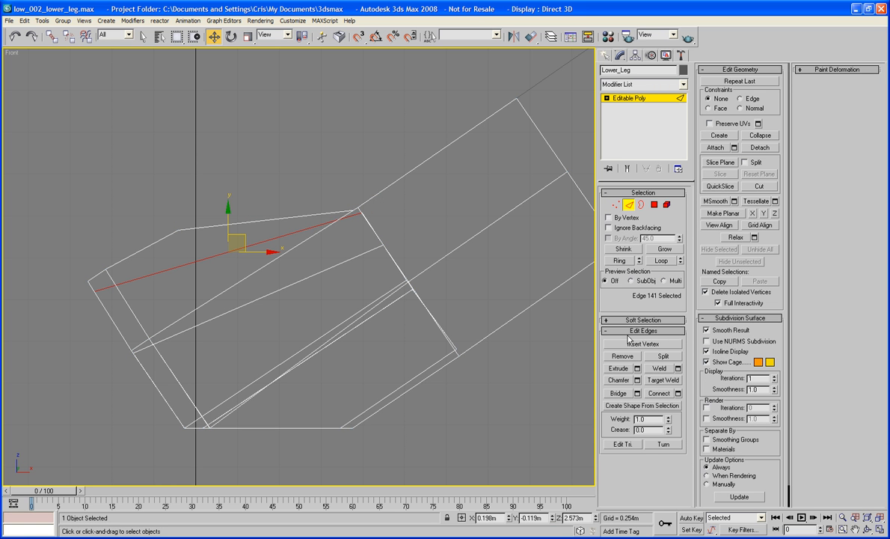
mouse_move(658, 266)
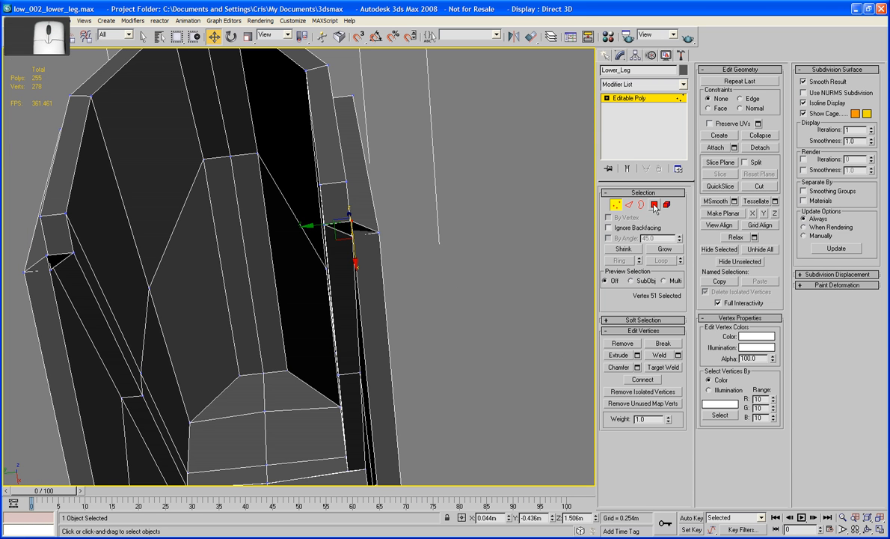
Target-weld stray vertices inside the leg's hollow onto their neighbours
click(655, 204)
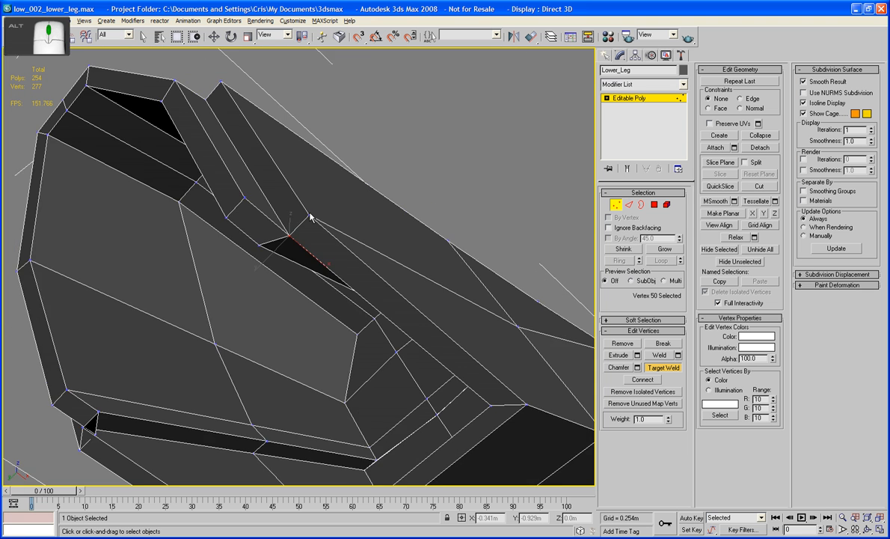
scroll(down, 3)
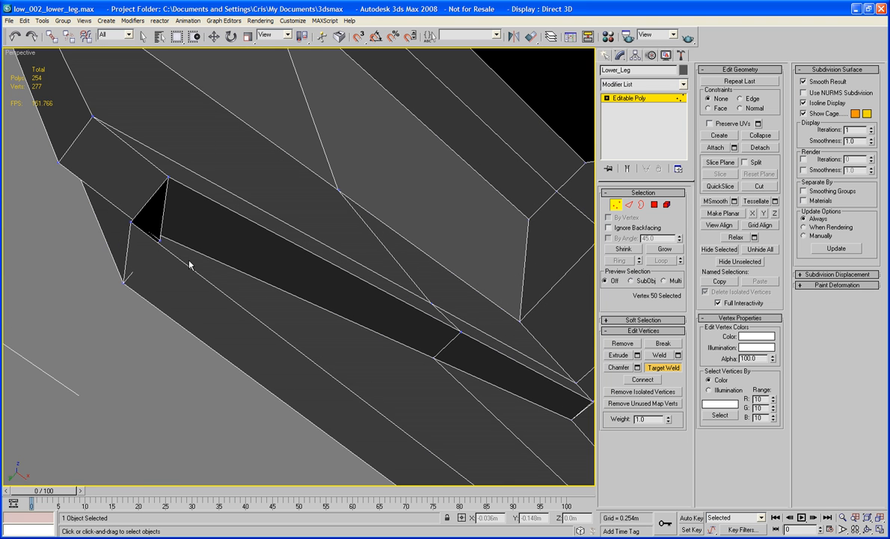
mouse_move(166, 241)
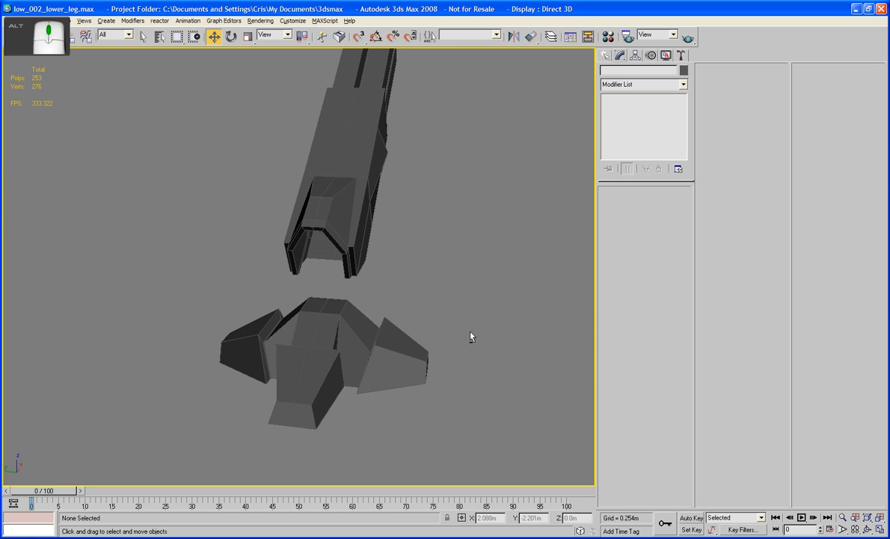
Select the upper leg object and enter Vertex mode facing its open lower end
drag(472, 337, 491, 326)
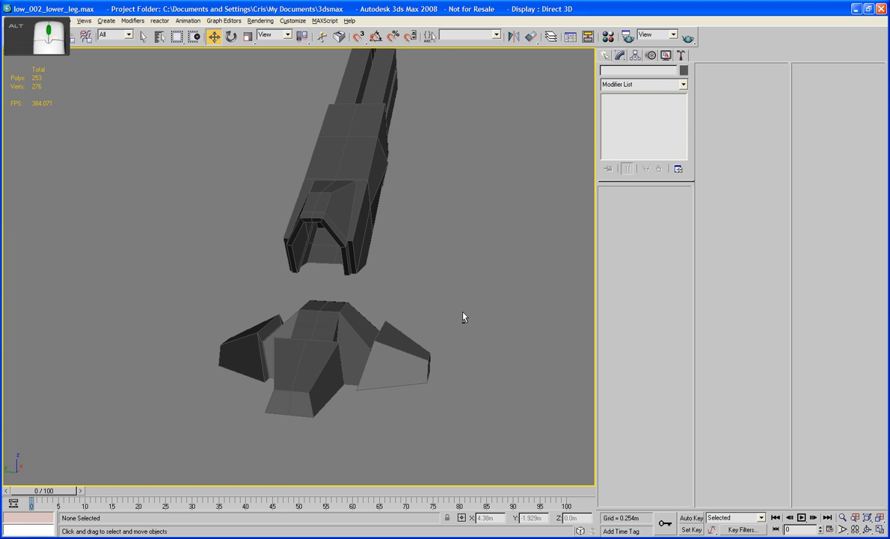
drag(464, 317, 482, 299)
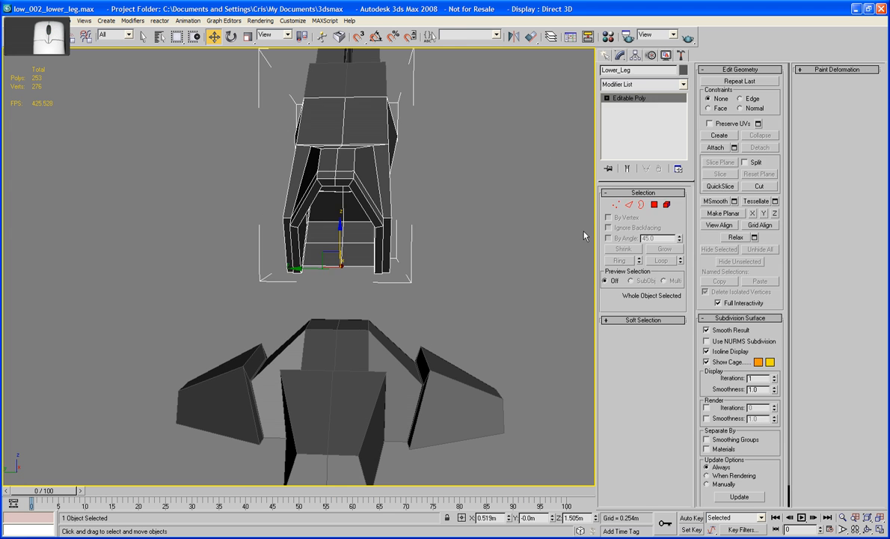
click(617, 203)
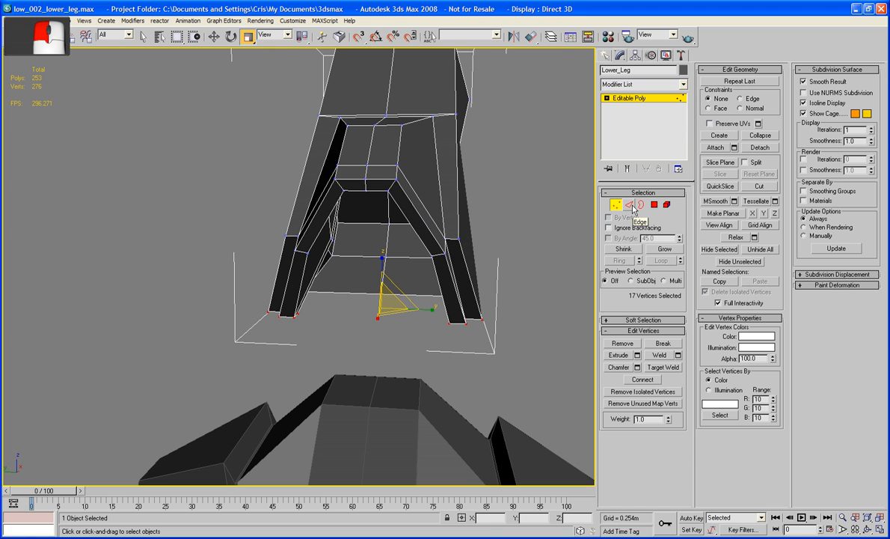
click(631, 204)
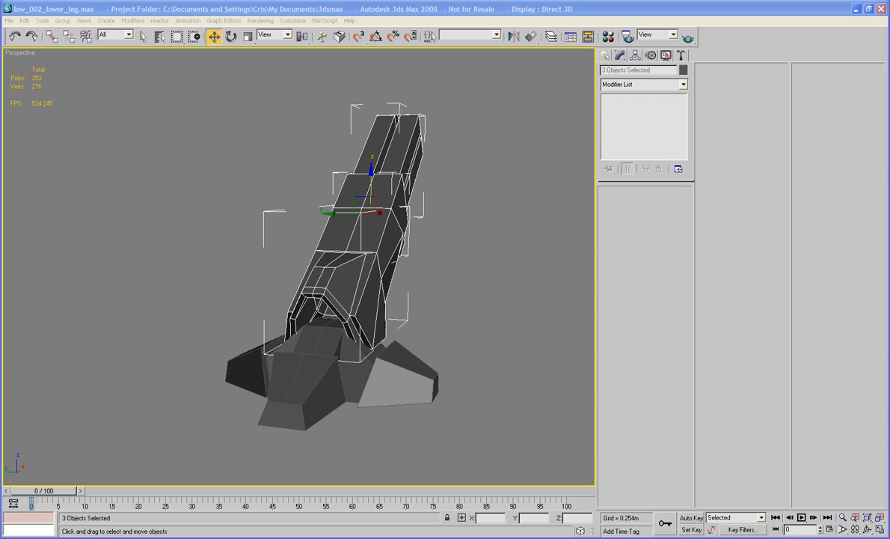
mouse_move(135, 360)
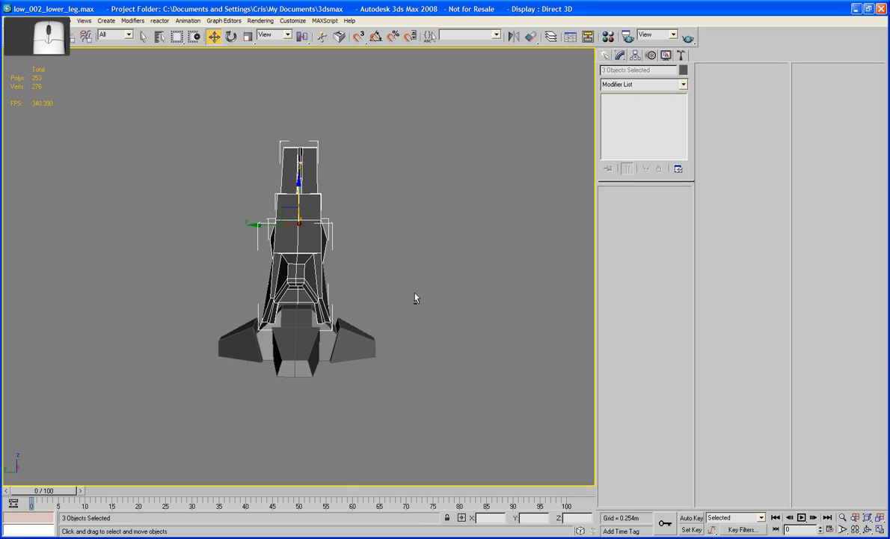
drag(416, 298, 419, 217)
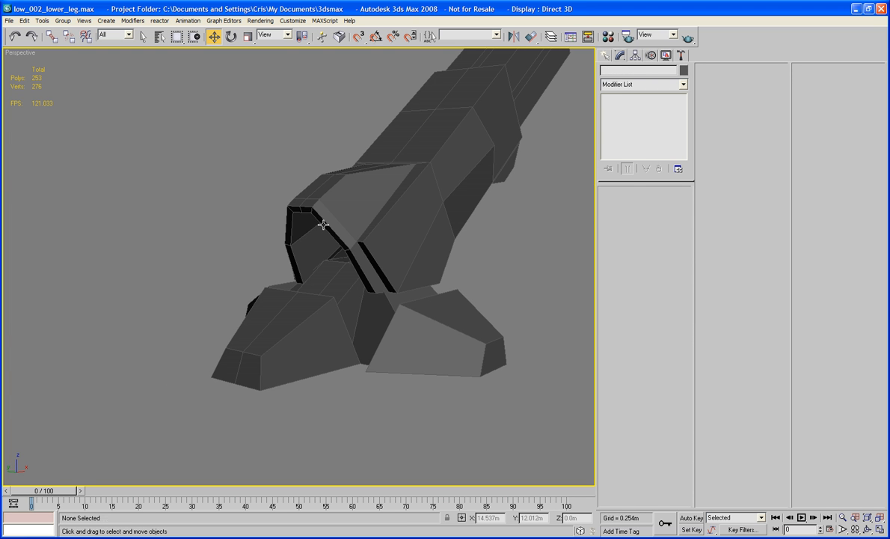
click(337, 239)
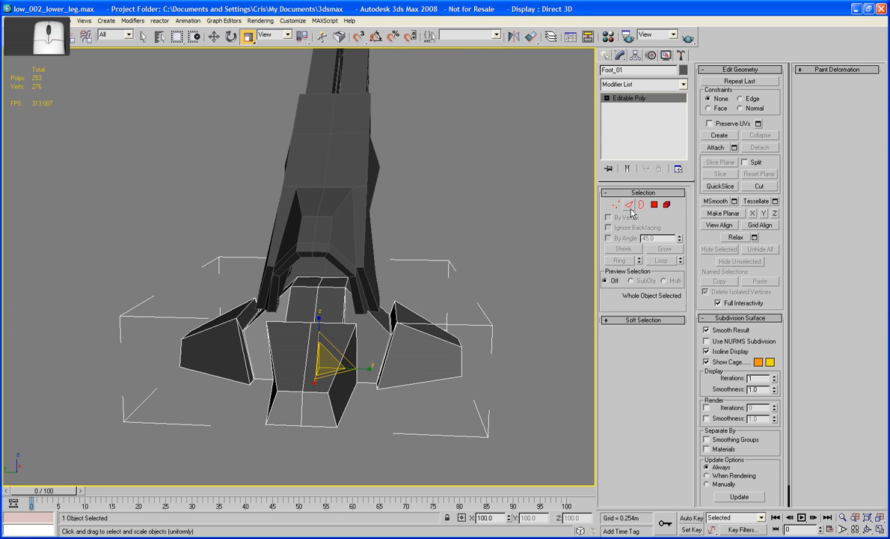
Return the foot to object level and bring up the quad menu with Isolate Selection
click(631, 204)
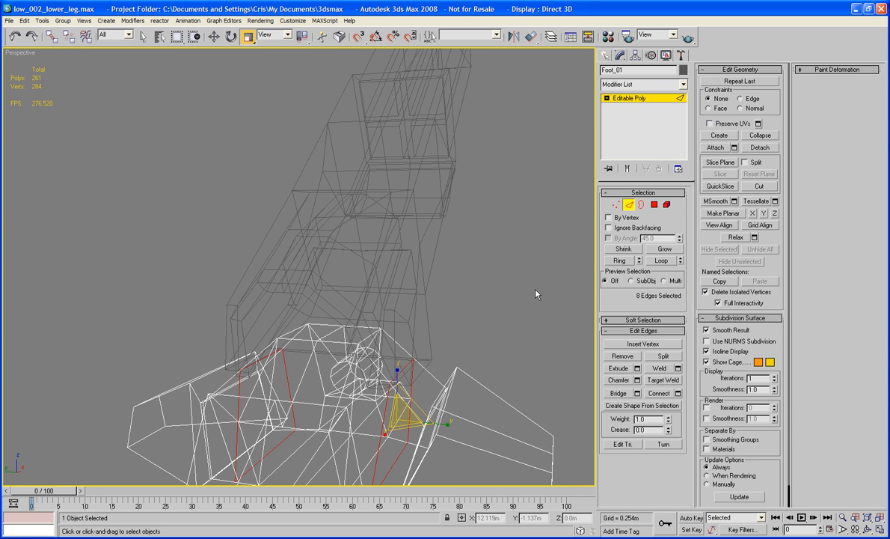
click(396, 367)
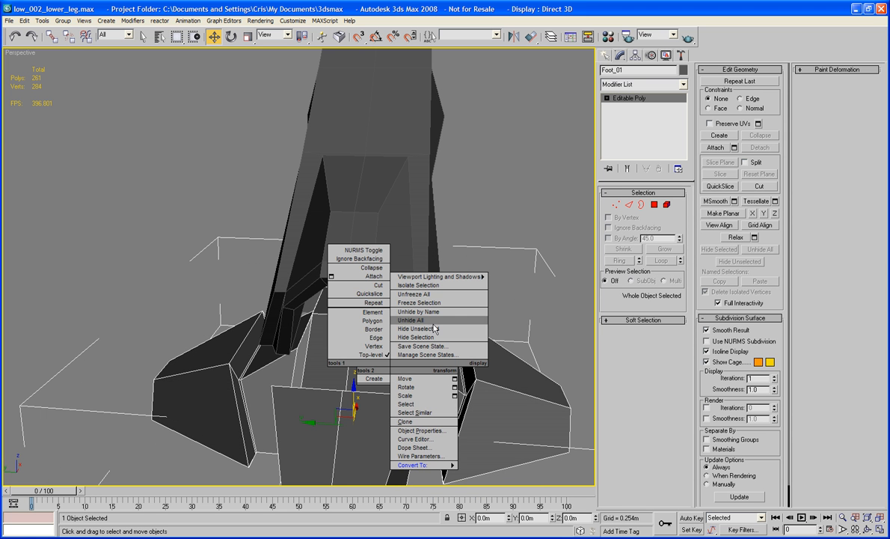
Isolate the foot and inset its top face
click(419, 284)
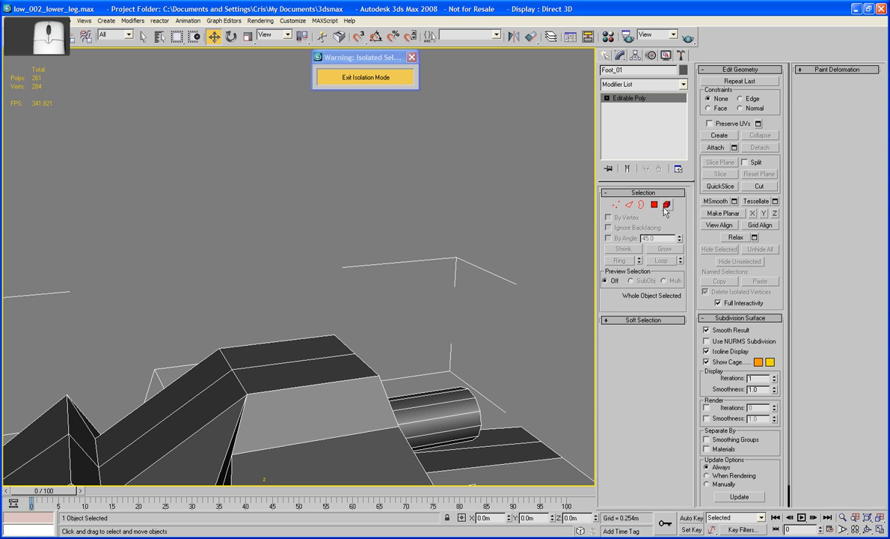
click(654, 204)
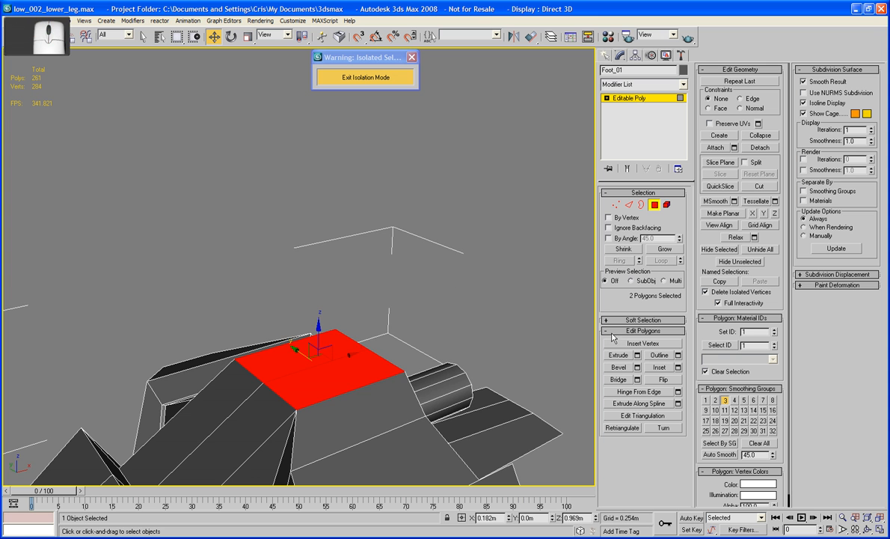
click(617, 368)
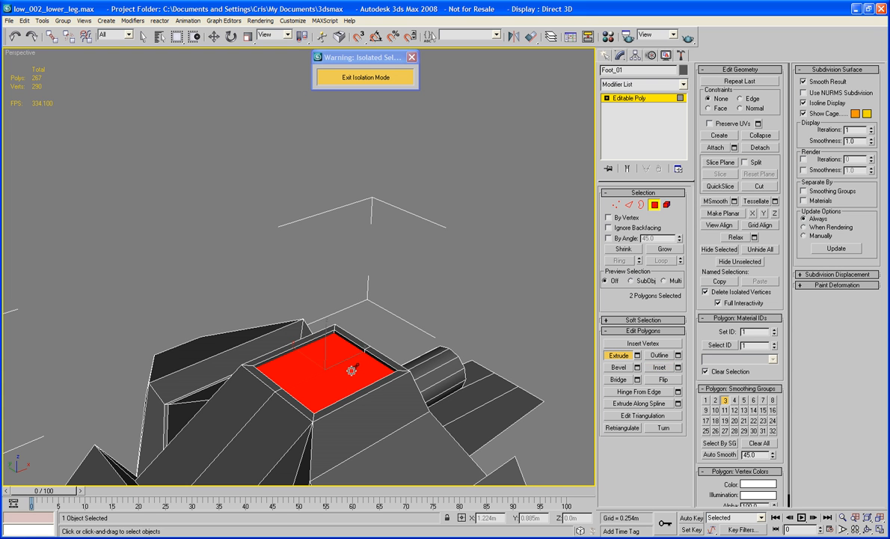
click(659, 368)
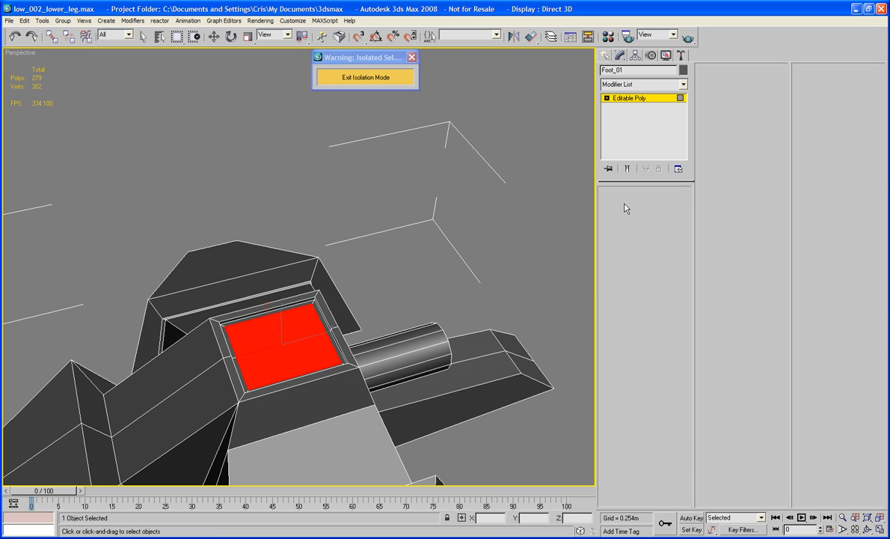
Extrude the inset faces upward into a block and chamfer its top edges
click(632, 203)
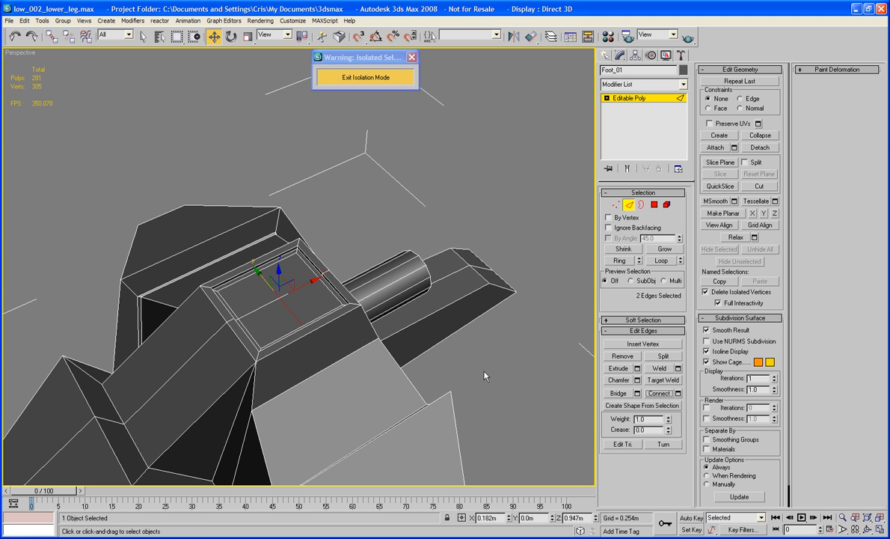
click(665, 204)
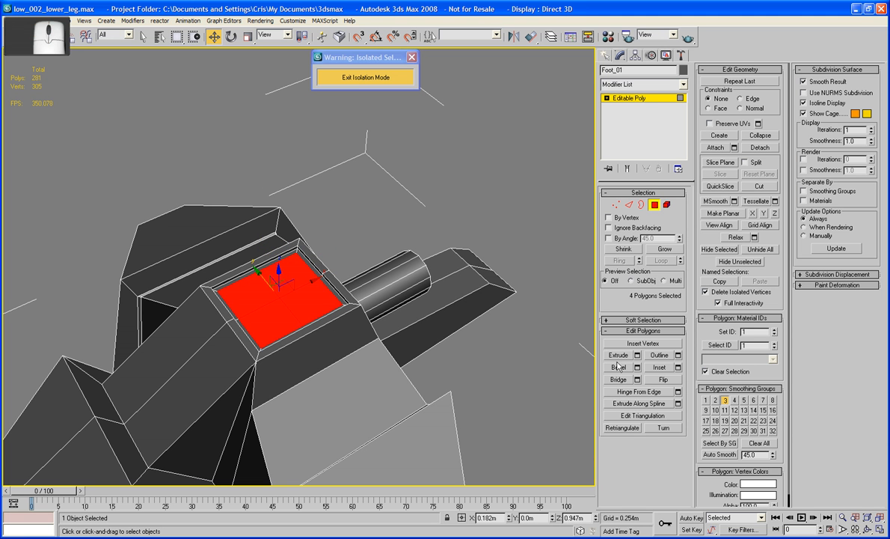
click(619, 354)
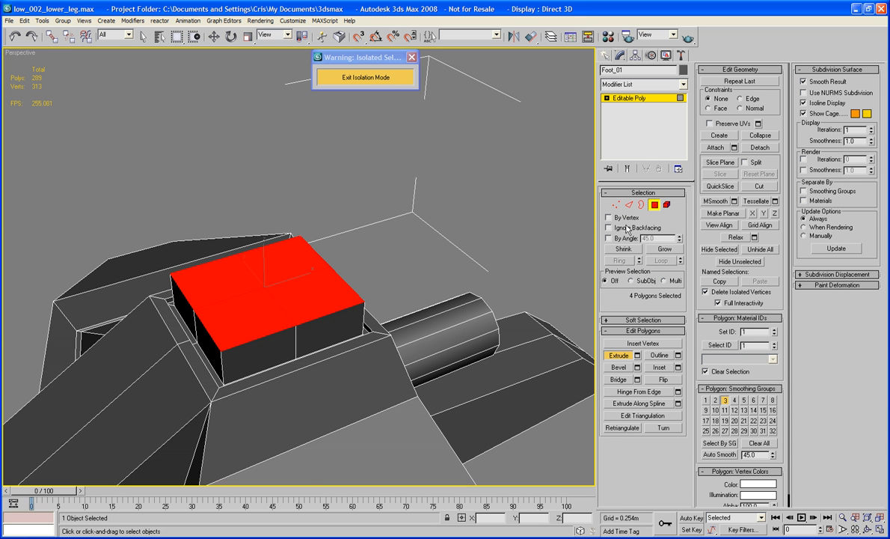
mouse_move(624, 269)
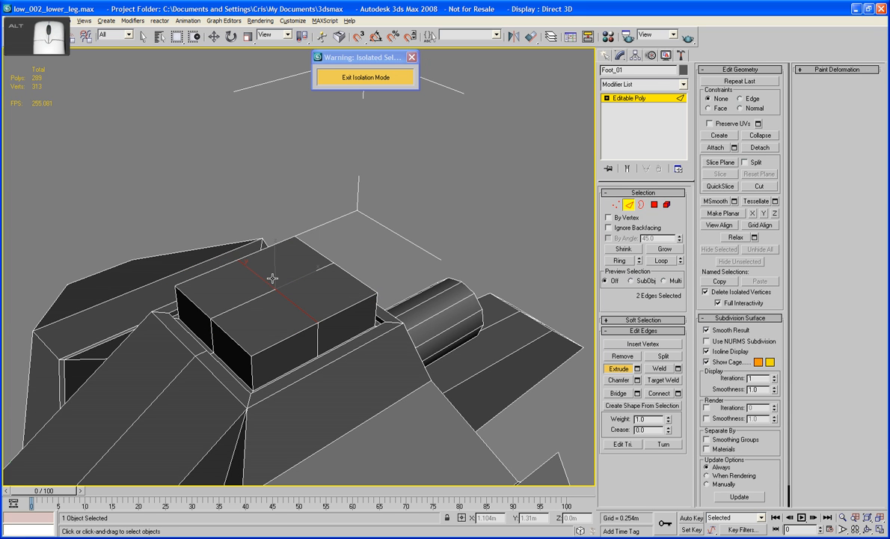
click(652, 203)
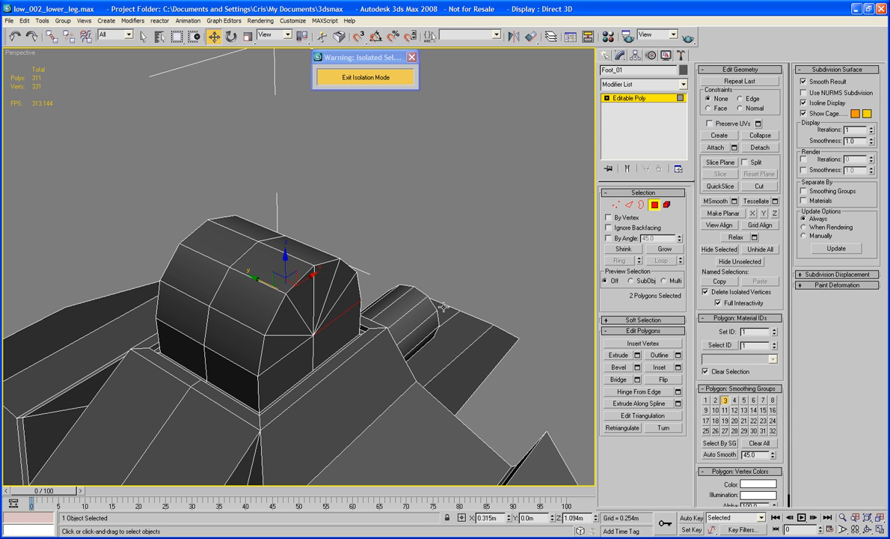
click(617, 203)
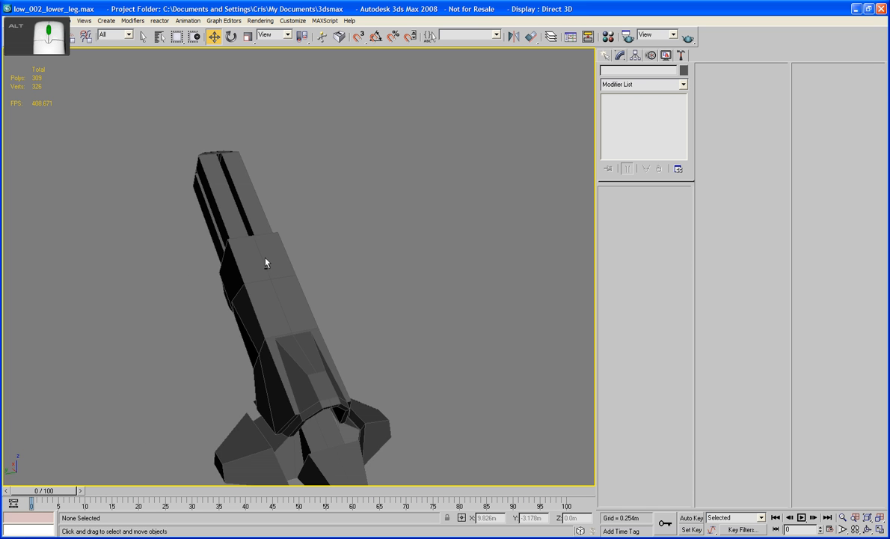
Marquee-select the upper leg pieces and switch to the Front view
drag(266, 262, 323, 236)
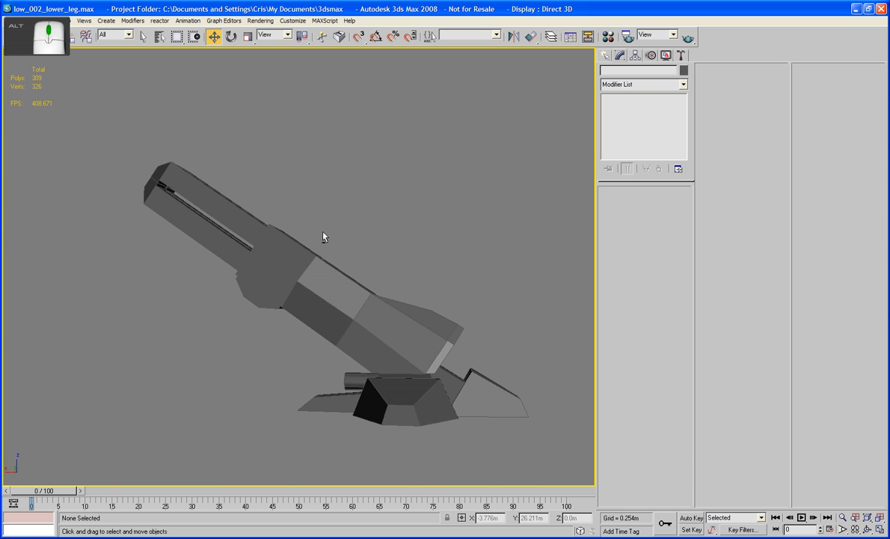
drag(323, 237, 200, 267)
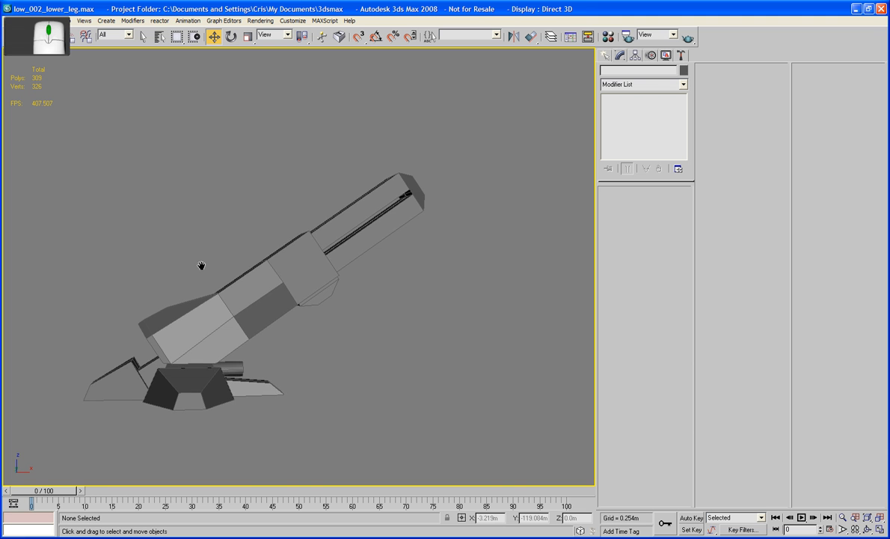
drag(213, 202, 332, 297)
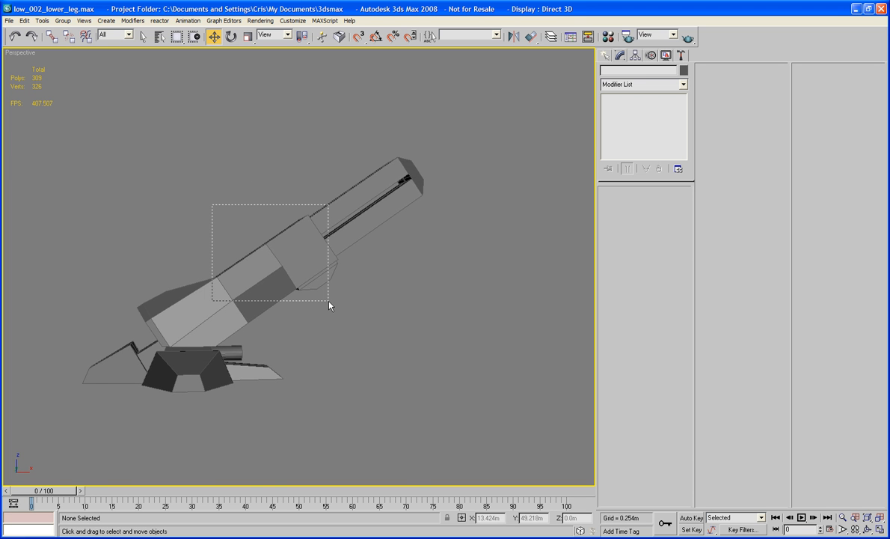
key(f)
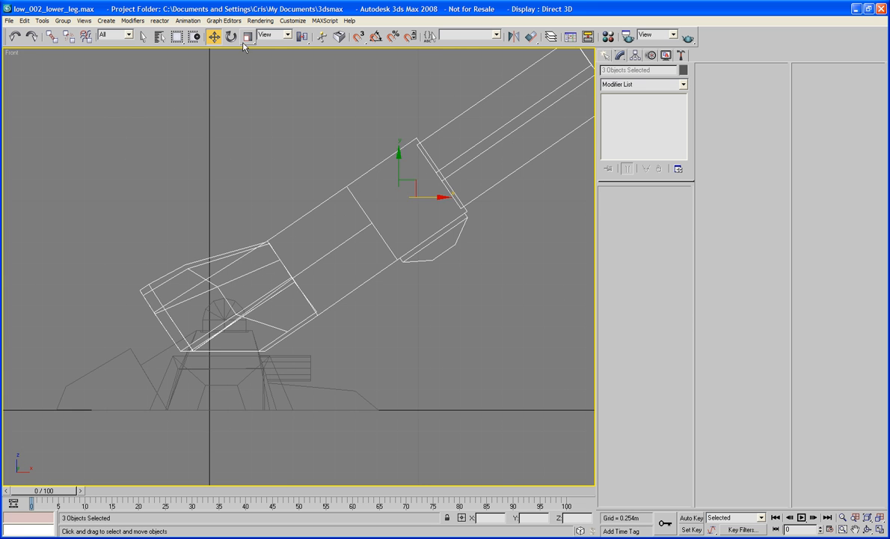
Move the upper leg pieces down into position above the foot
click(213, 36)
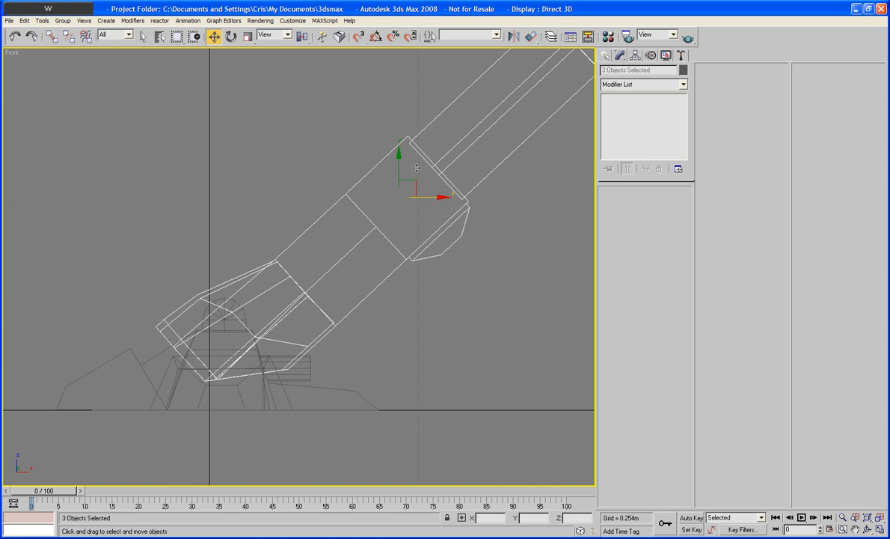
drag(416, 168, 398, 162)
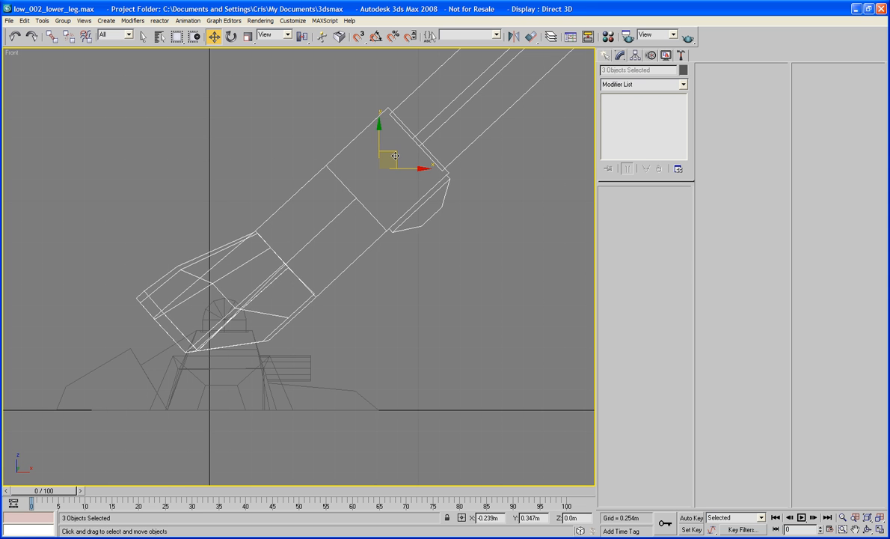
drag(395, 155, 401, 152)
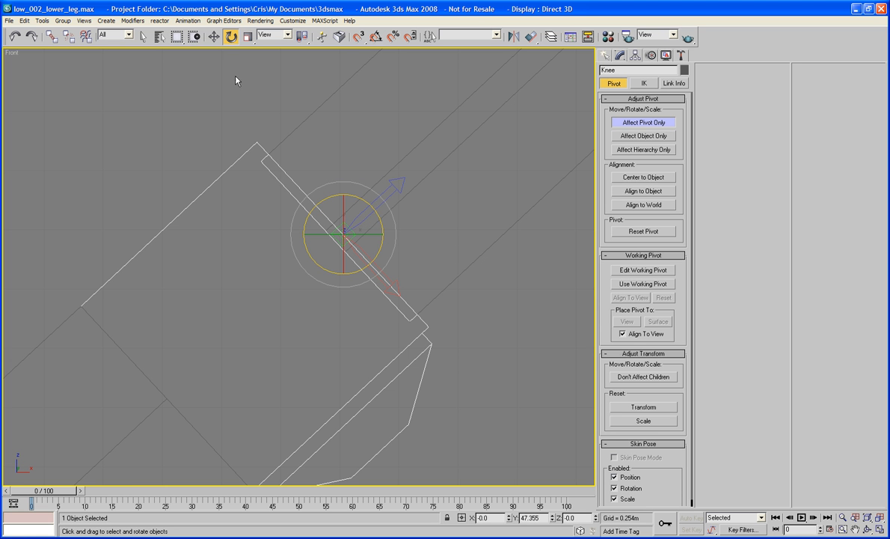
Move the Knee pivot with Affect Pivot Only, then select Kneecap_inverse for pivot editing
click(212, 36)
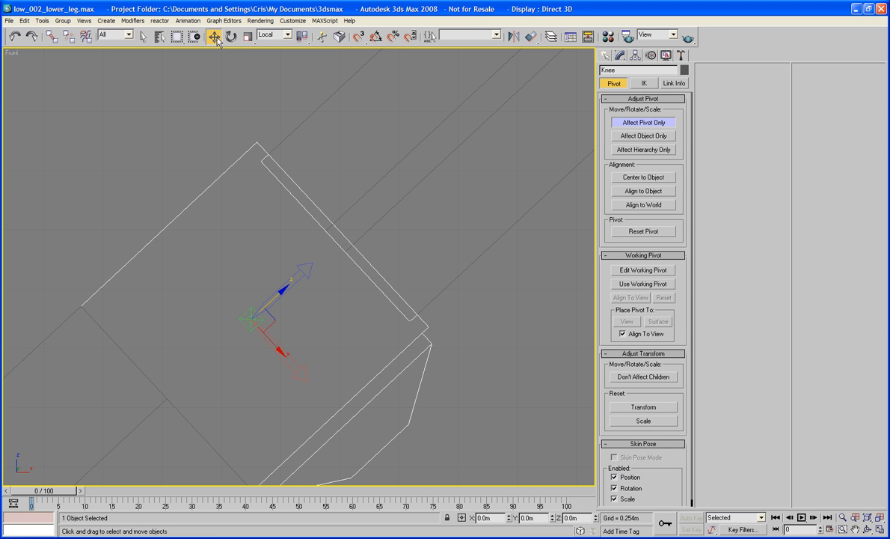
click(644, 123)
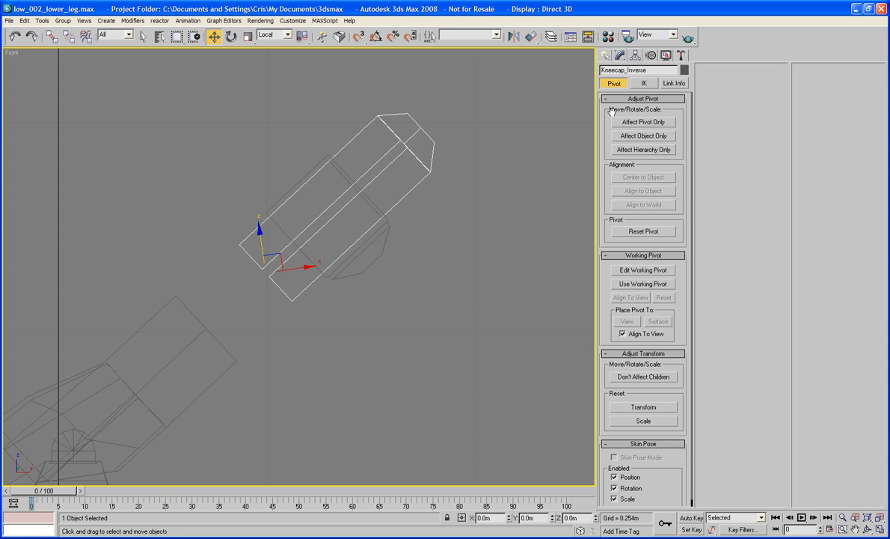
With Affect Pivot Only, align Kneecap_inverse's pivot to the Knee's pivot and finish pivot editing
click(643, 123)
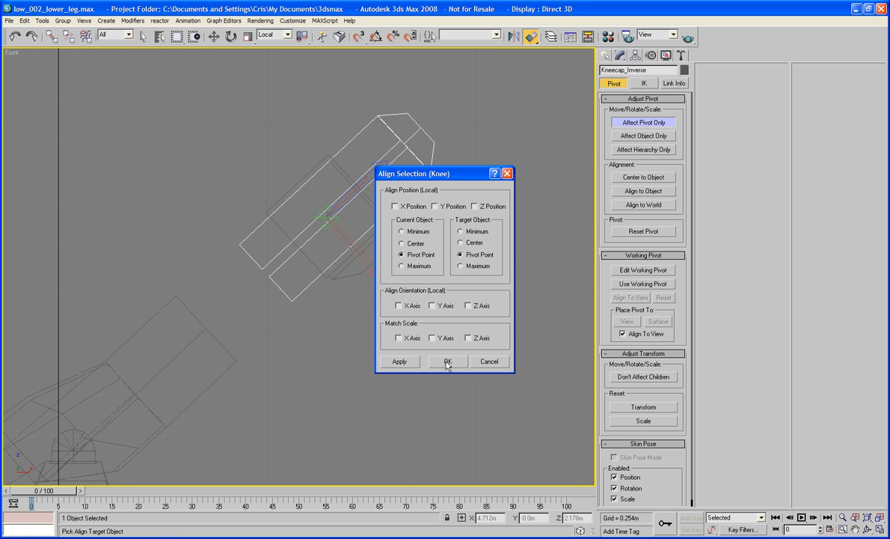
click(447, 361)
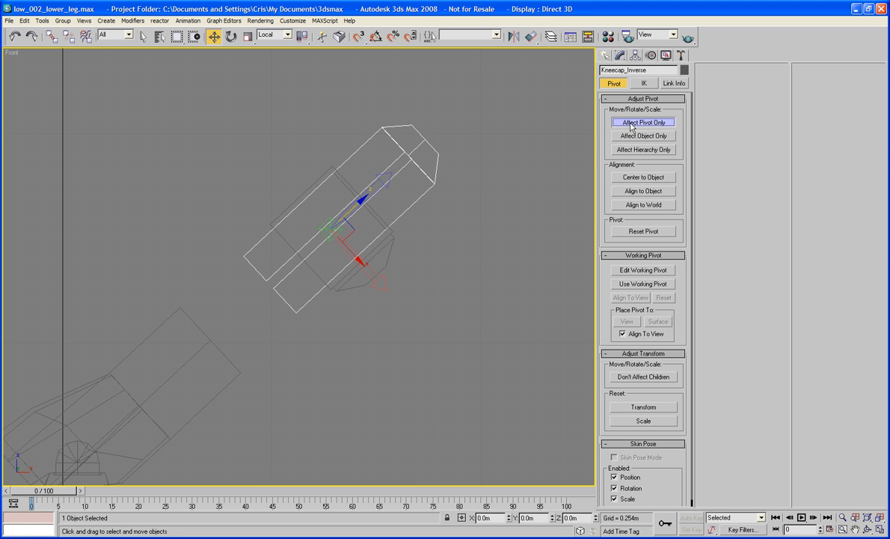
click(620, 55)
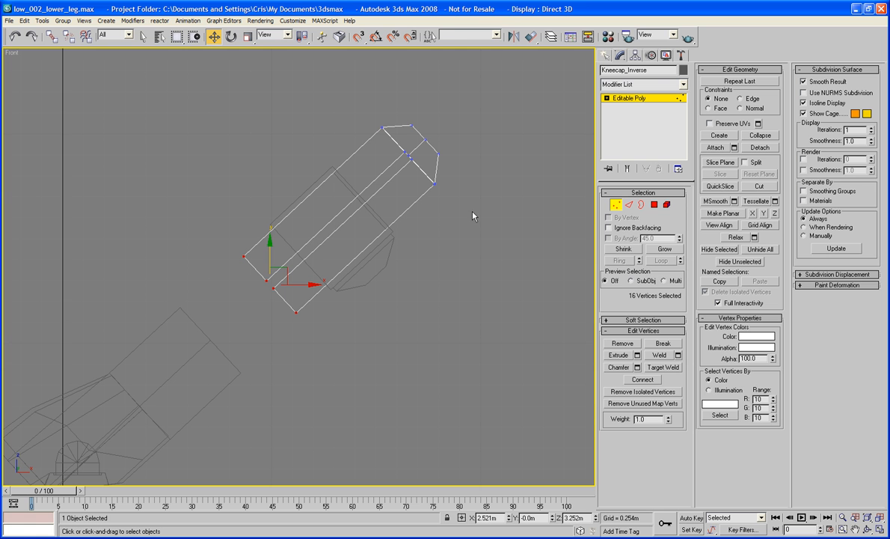
mouse_move(497, 42)
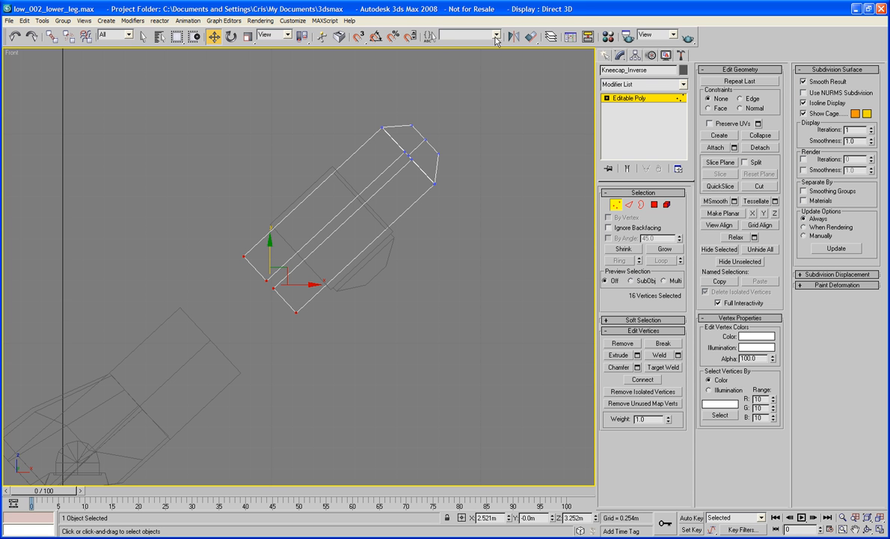
Adjust Kneecap_inverse's vertices, then move a Knee edge near its lower corner at Edge level
click(273, 35)
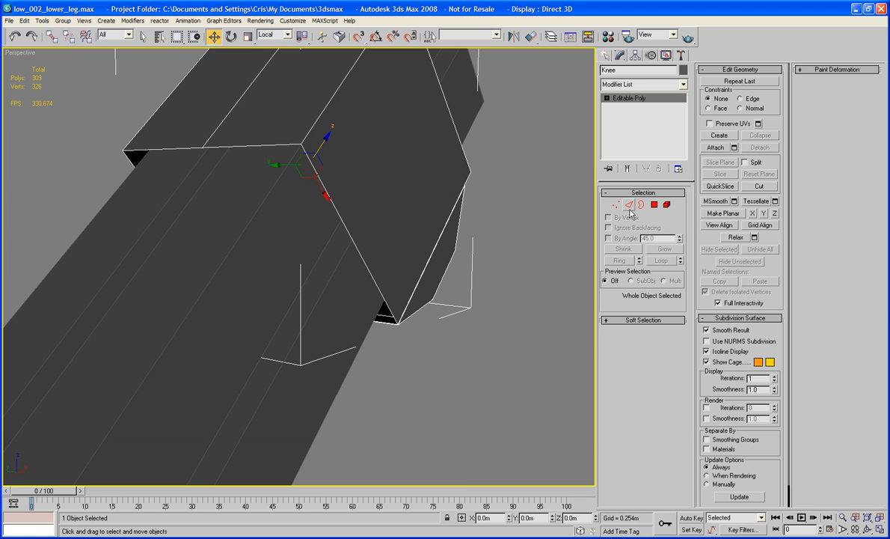
click(630, 204)
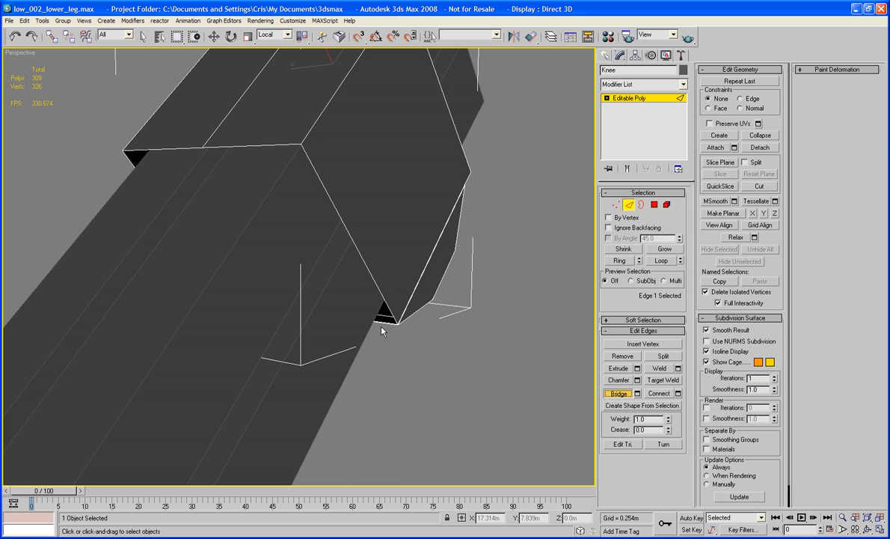
drag(383, 329, 275, 143)
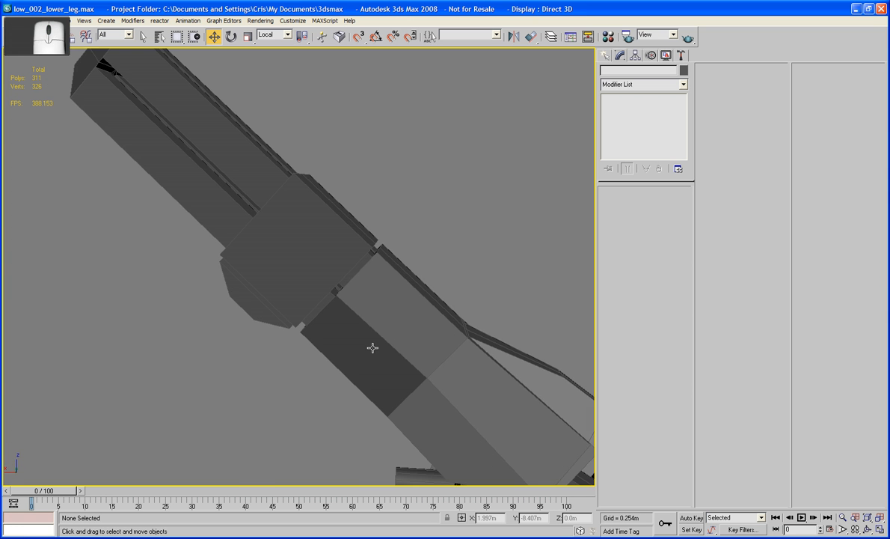
Undo the last change, finish the Knee's pivot adjustment and return to the Modify panel
drag(373, 347, 296, 249)
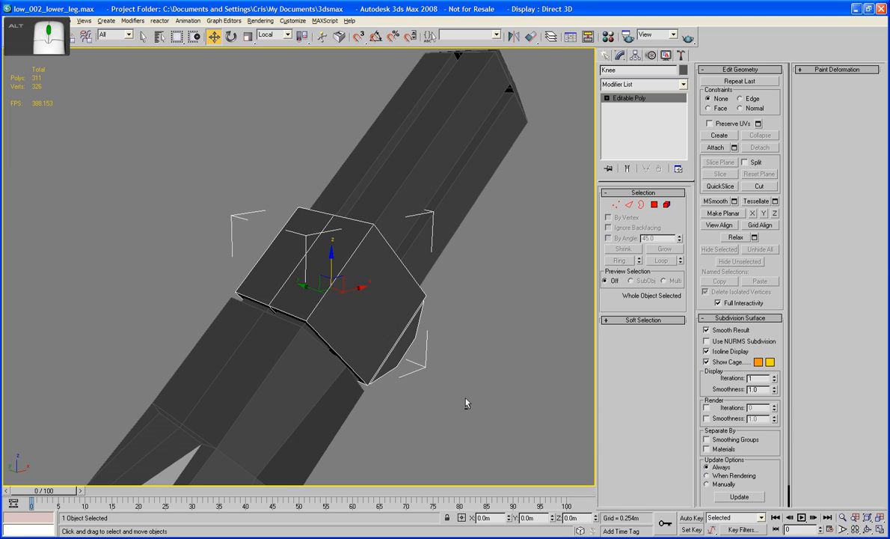
key(ctrl+z)
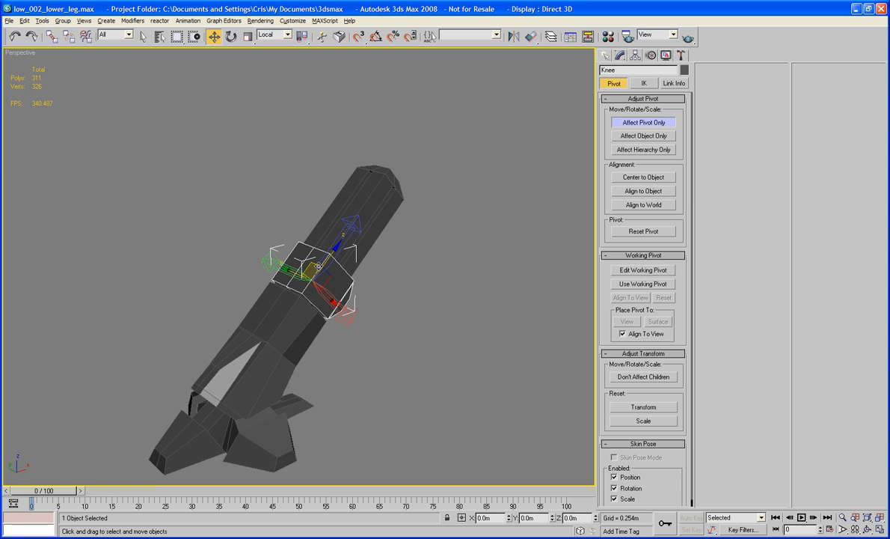
click(644, 123)
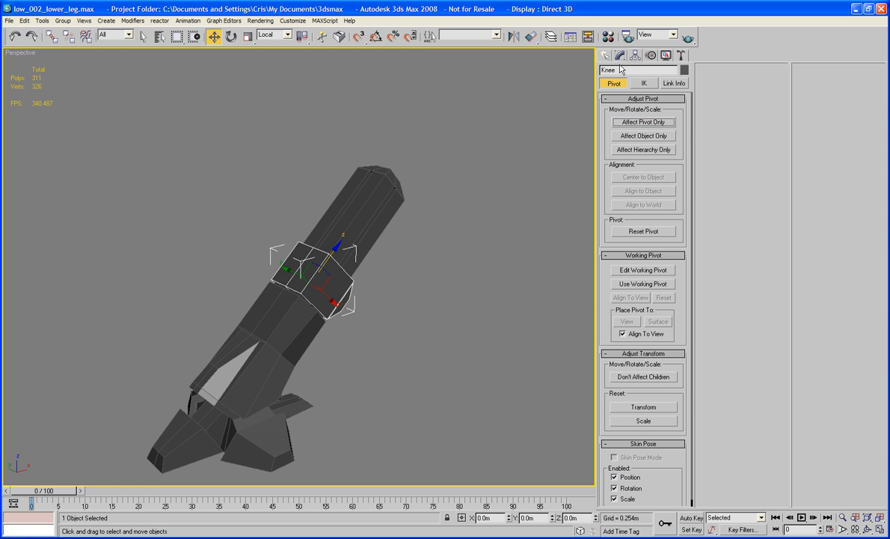
click(619, 54)
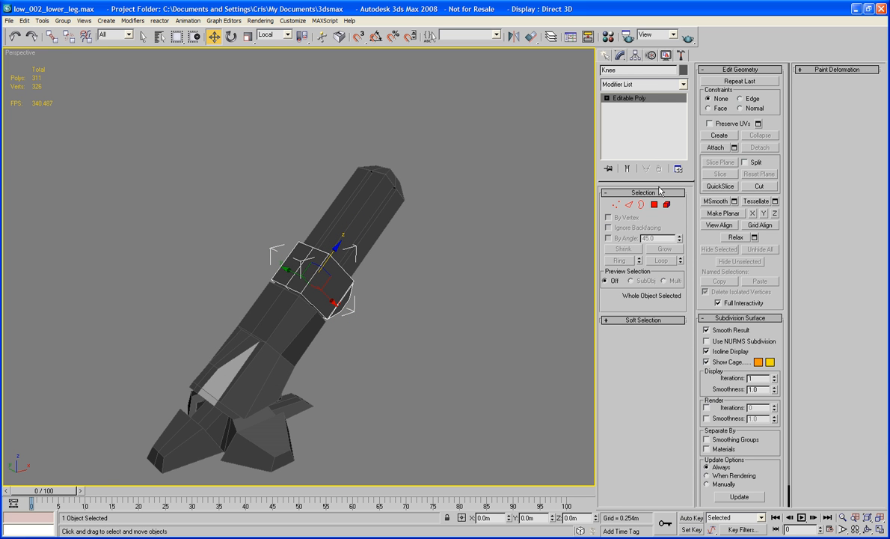
Detach two Knee faces as a clone named Upper_Leg and select it at Border level
click(656, 204)
text(U)
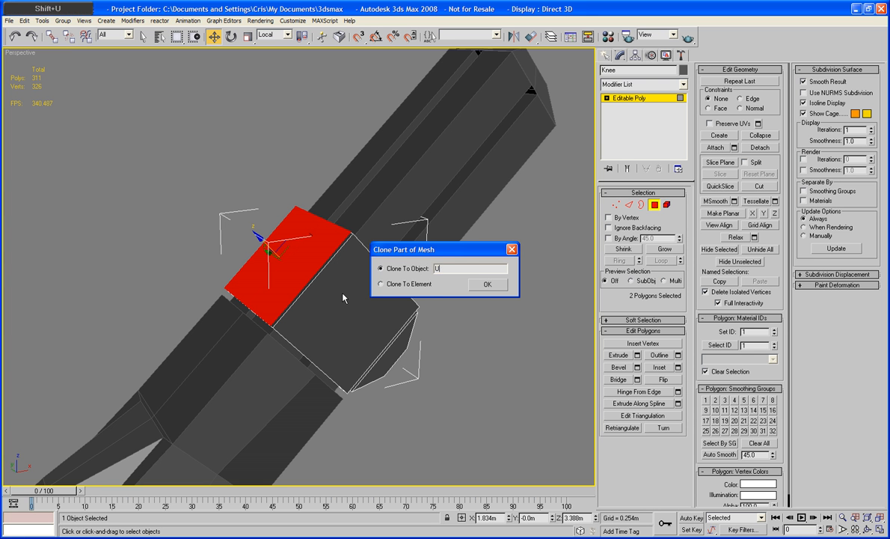
text(pper_Leg)
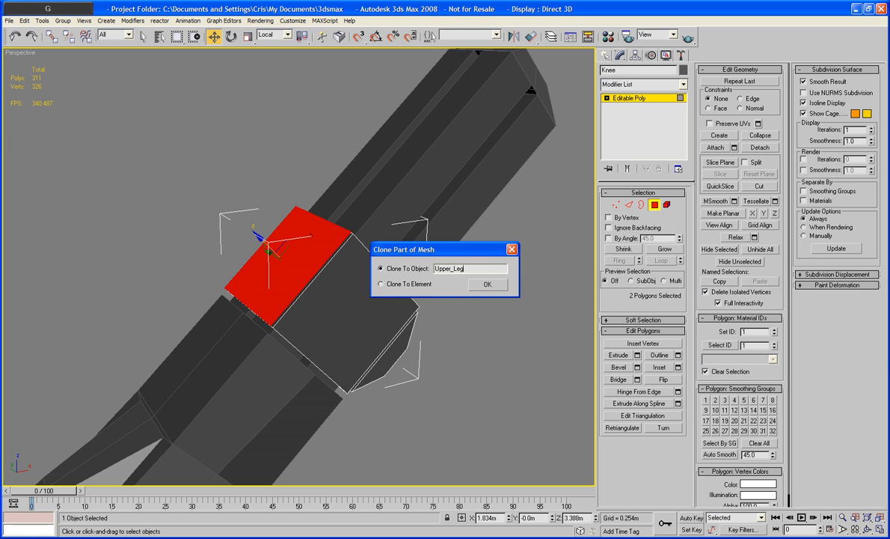
click(487, 284)
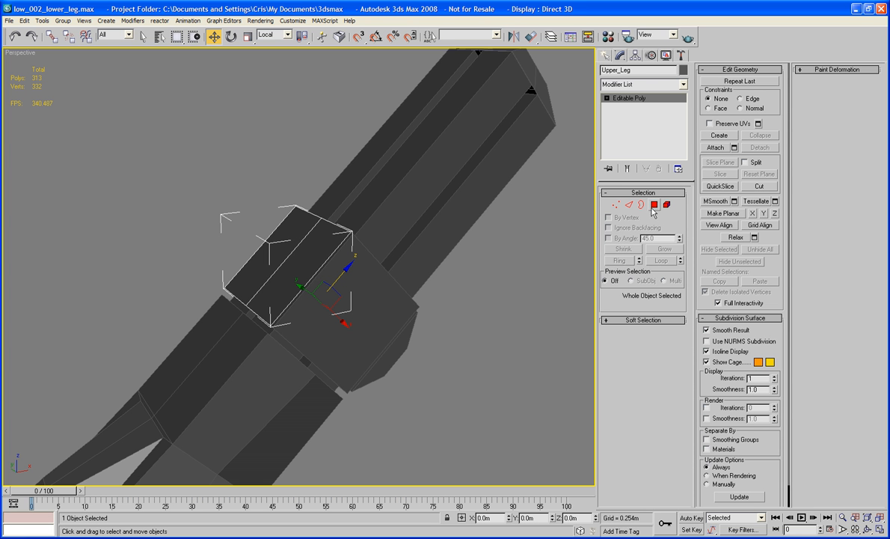
click(667, 205)
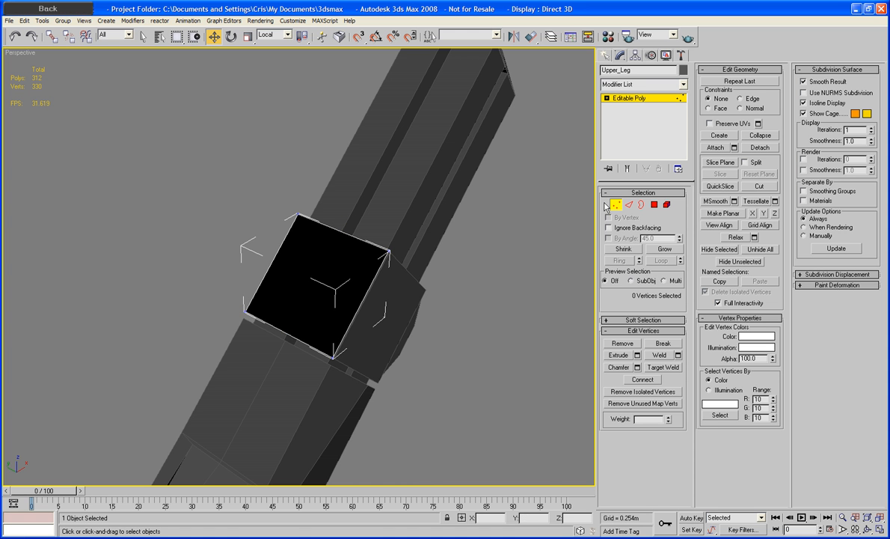
click(628, 204)
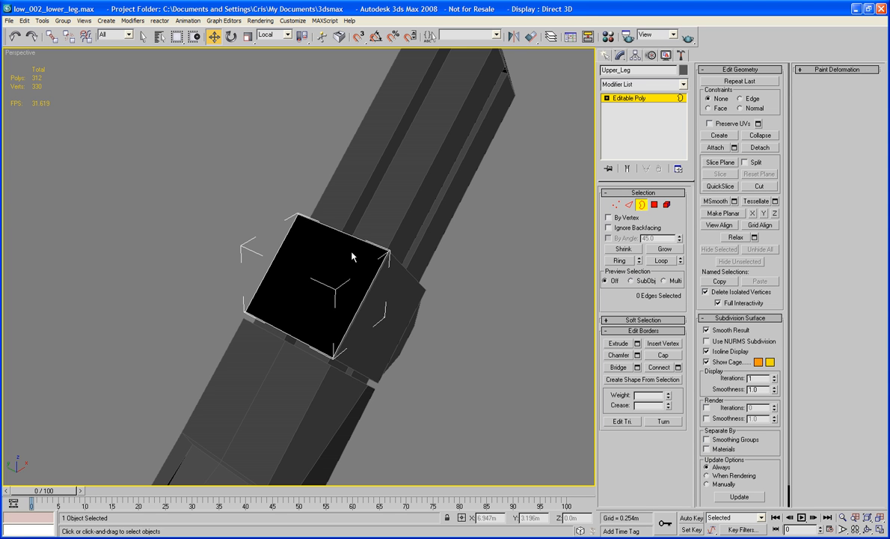
Cap Upper_Leg's open border and extrude the cap face outward into a tall block
click(322, 284)
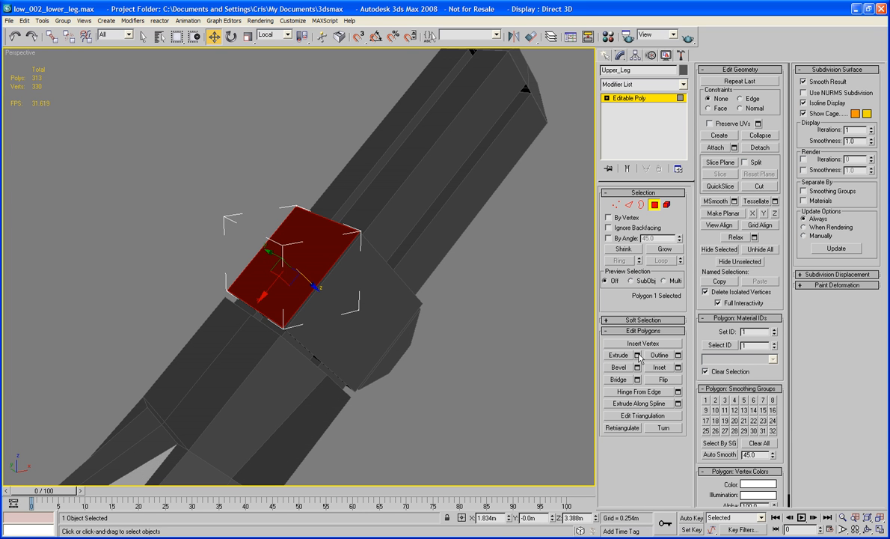
click(638, 354)
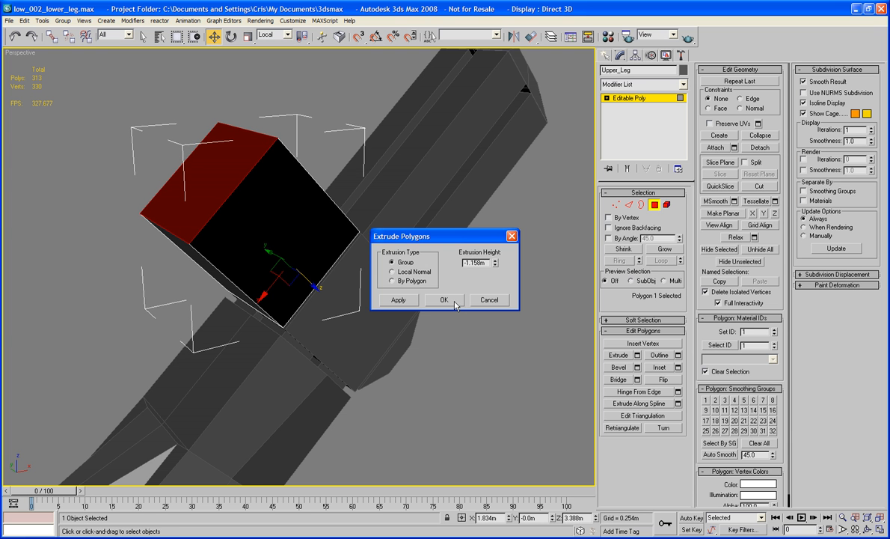
click(443, 299)
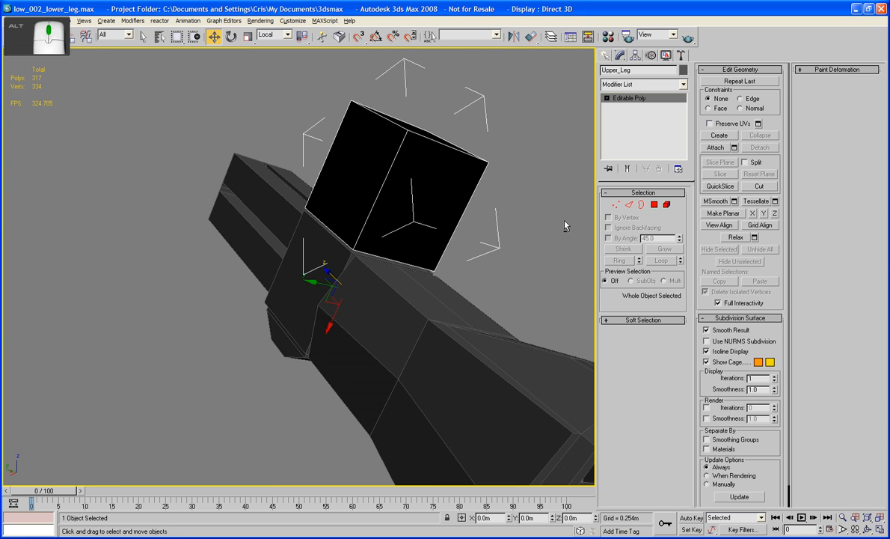
Exit Isolation Mode so Upper_Leg's block shows with the whole leg again
click(681, 56)
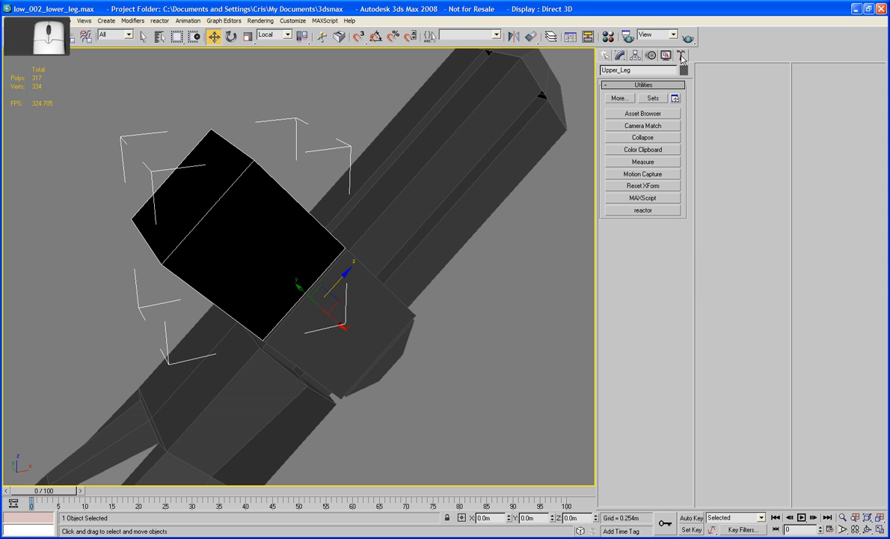
click(642, 186)
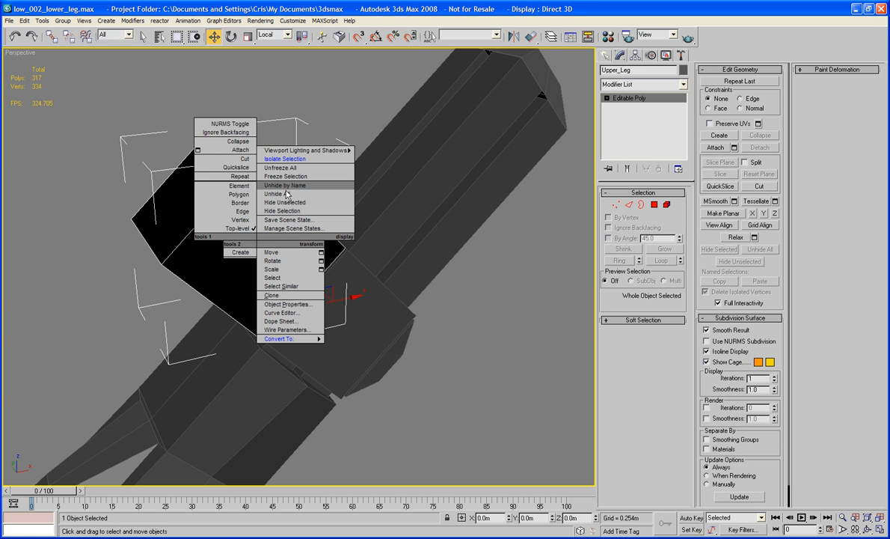
click(285, 158)
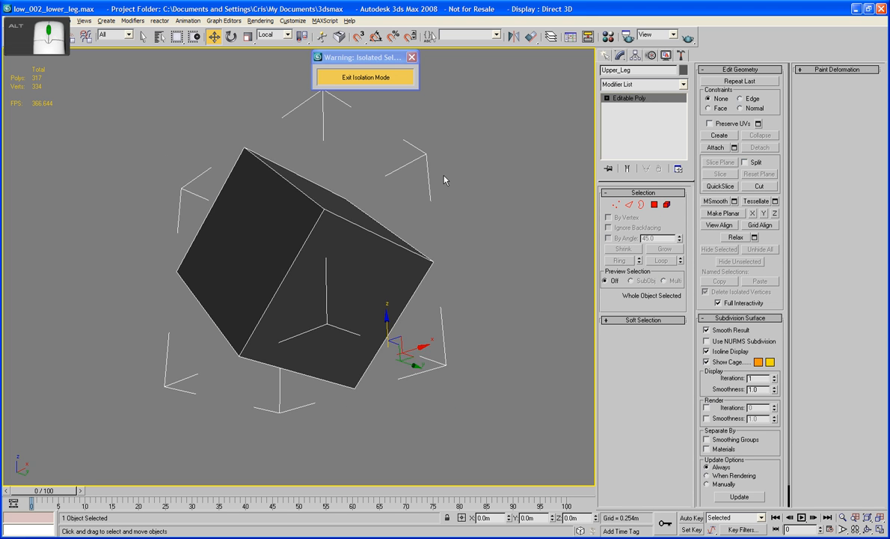
click(365, 76)
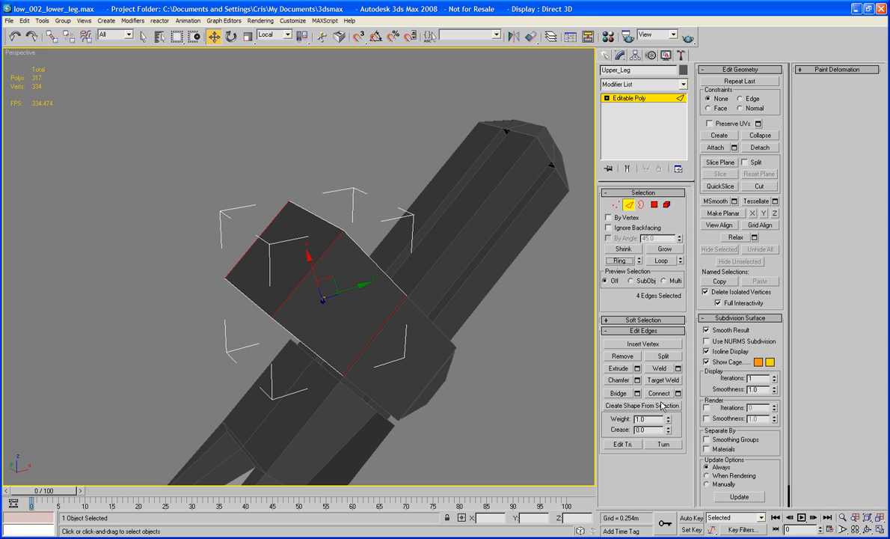
Hinge the block's side face 180 degrees from its edge in 18 segments to form a rounded end
click(651, 393)
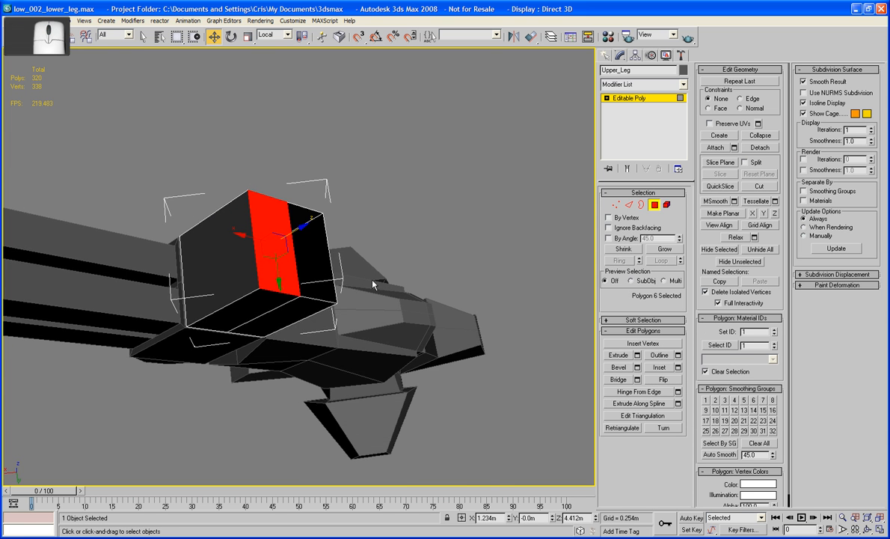
click(662, 392)
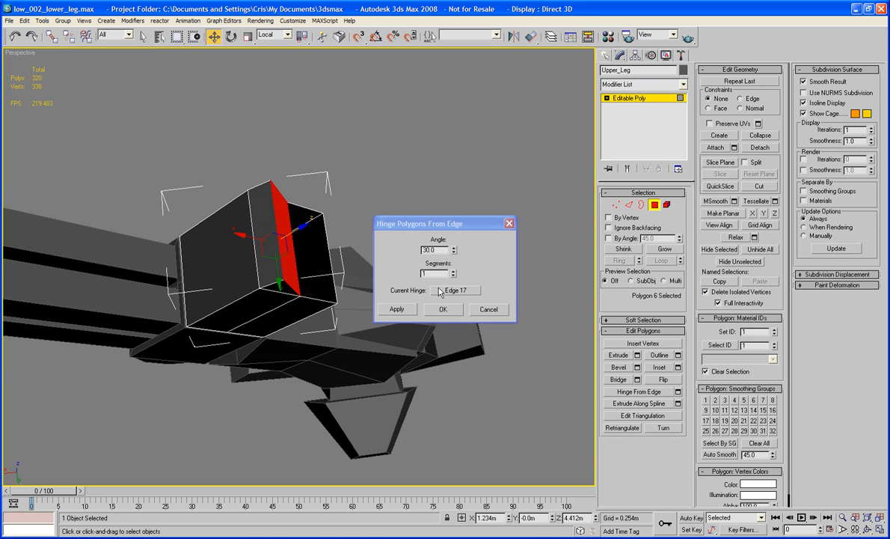
text(18)
text(6)
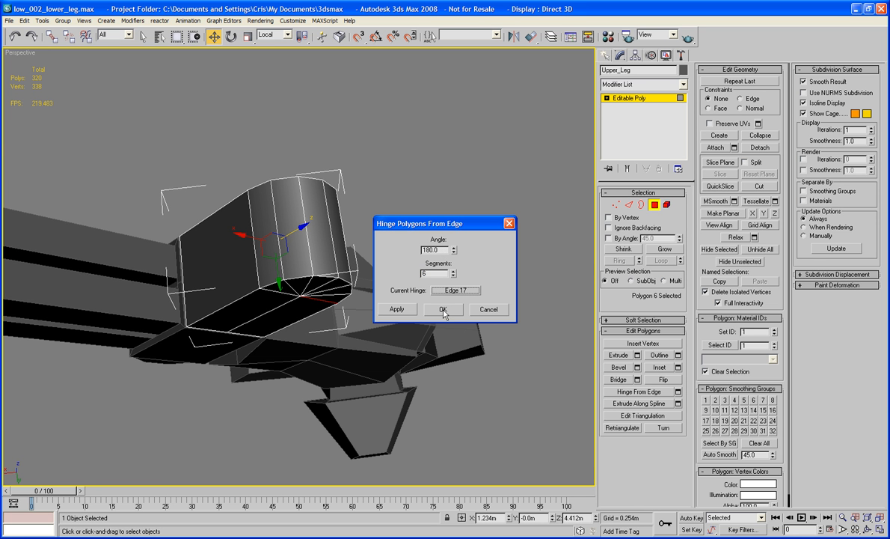
click(443, 309)
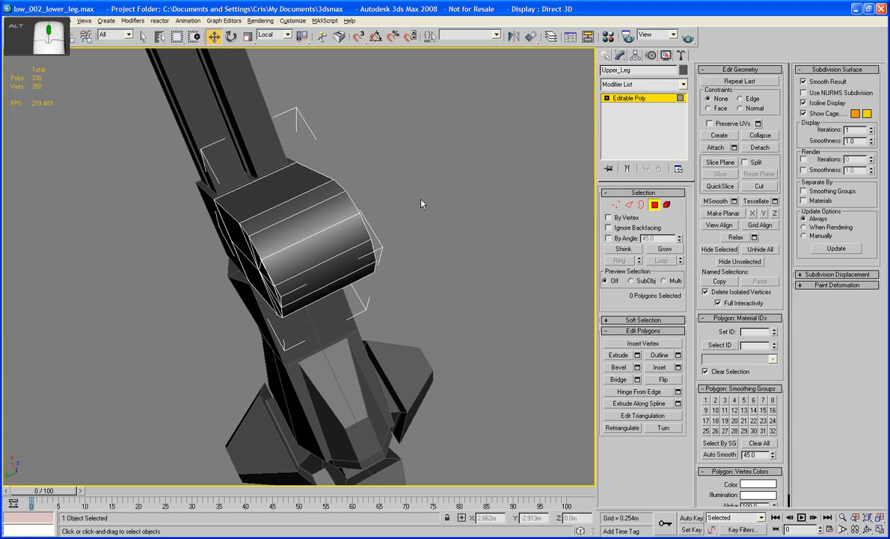
Zoom on the hinge end and step through Vertex, Edge and Polygon levels on the round cap
scroll(up, 3)
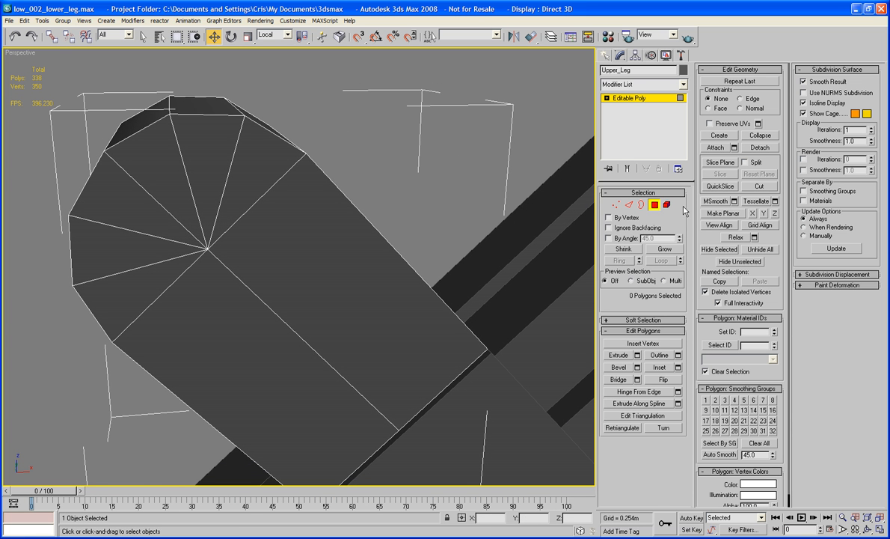
click(665, 203)
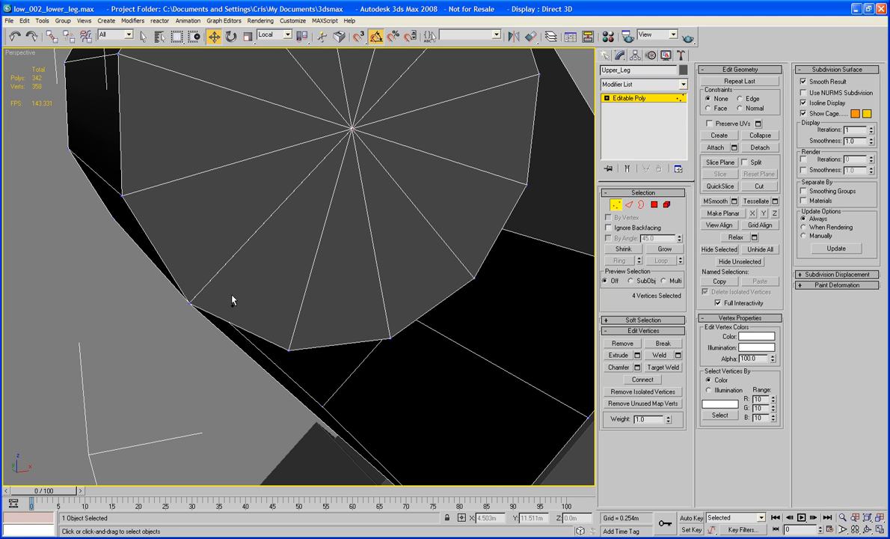
click(664, 354)
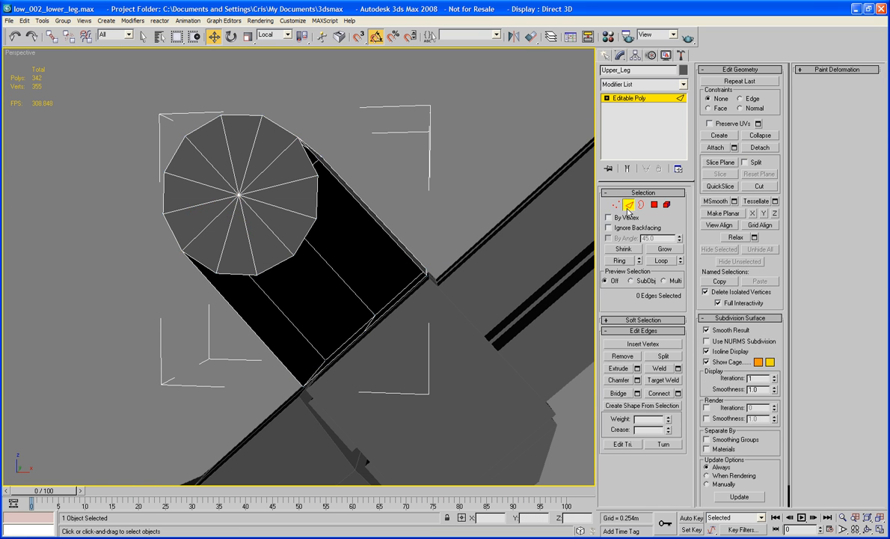
click(621, 392)
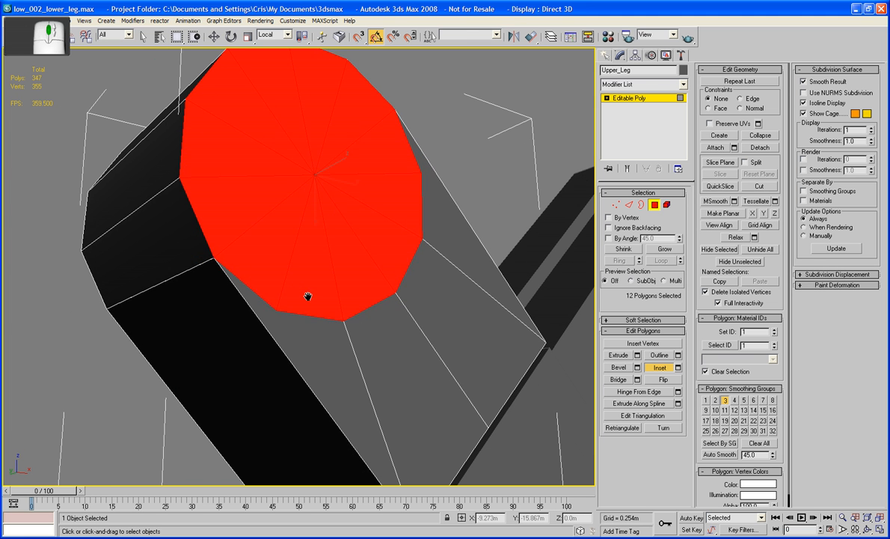
right_click(307, 296)
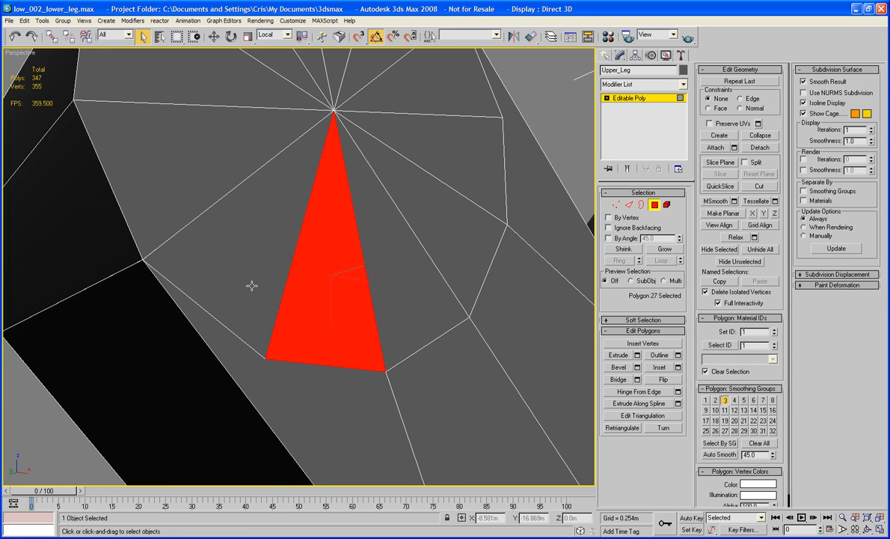
right_click(254, 299)
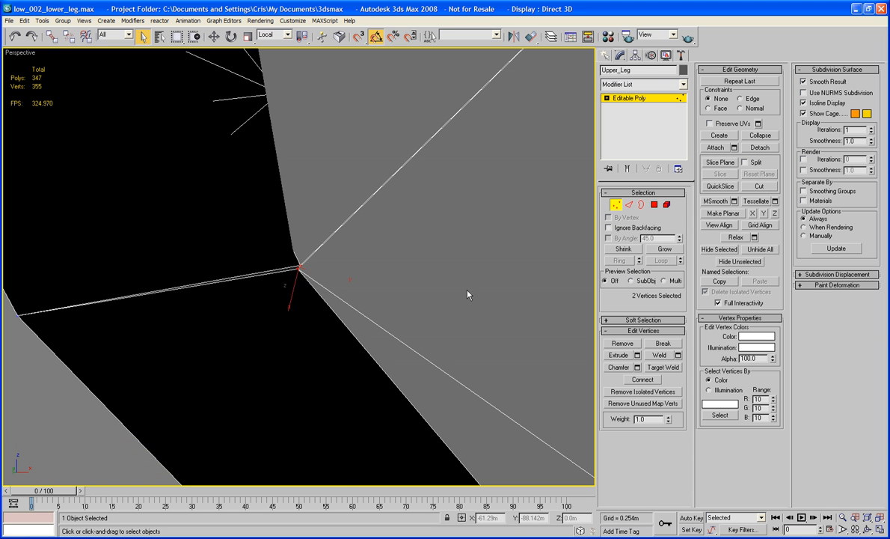
click(669, 355)
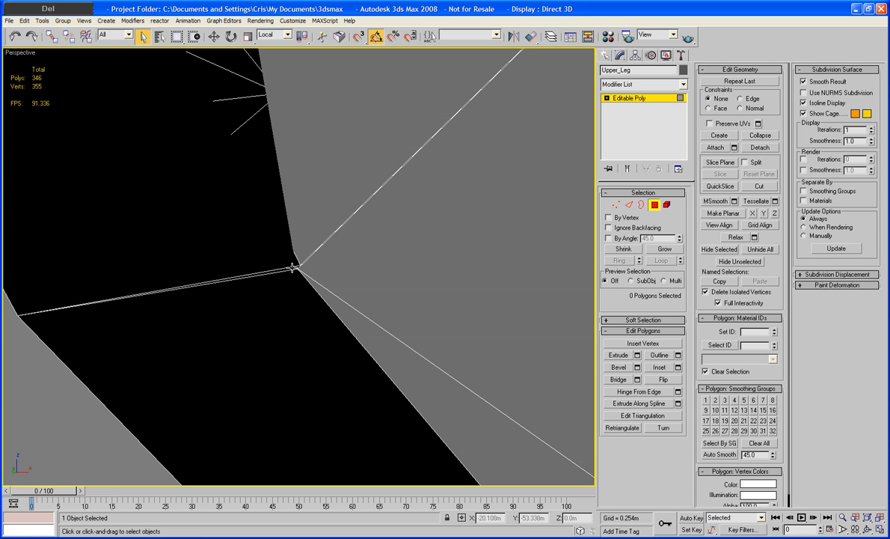
click(616, 204)
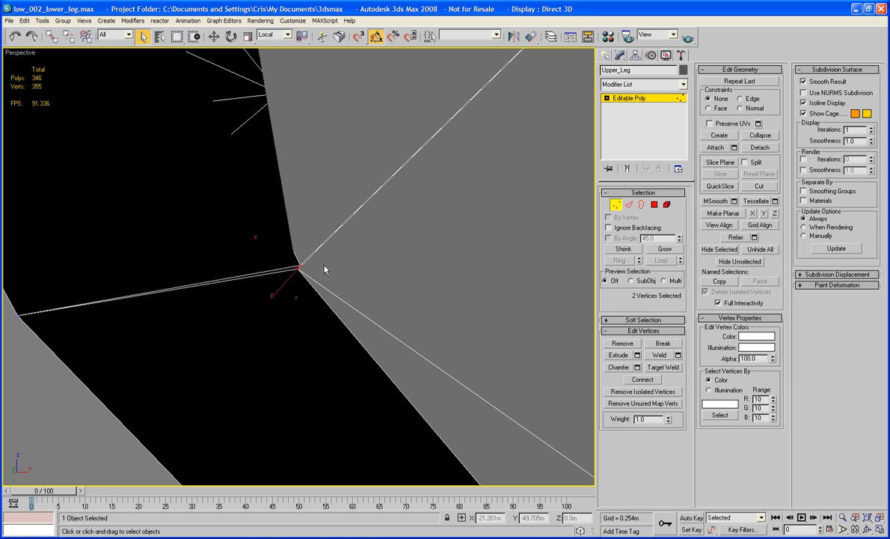
click(317, 260)
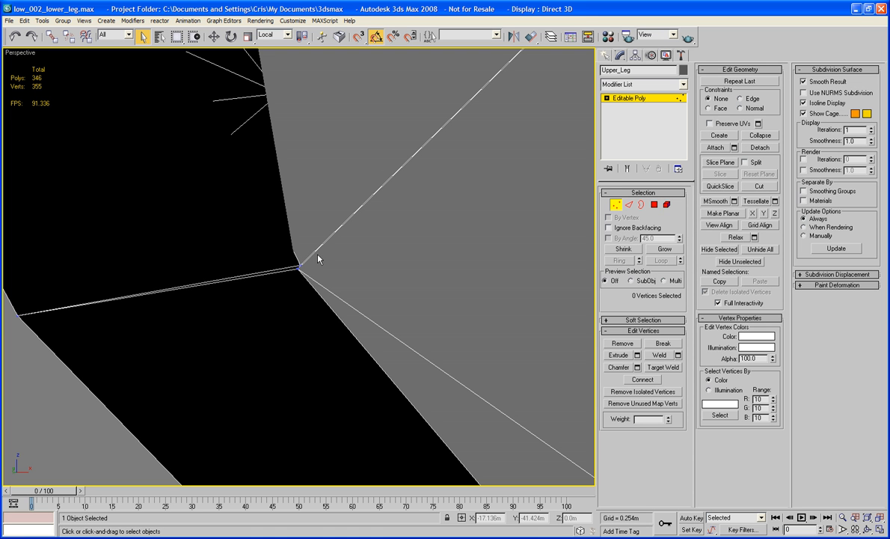
click(677, 355)
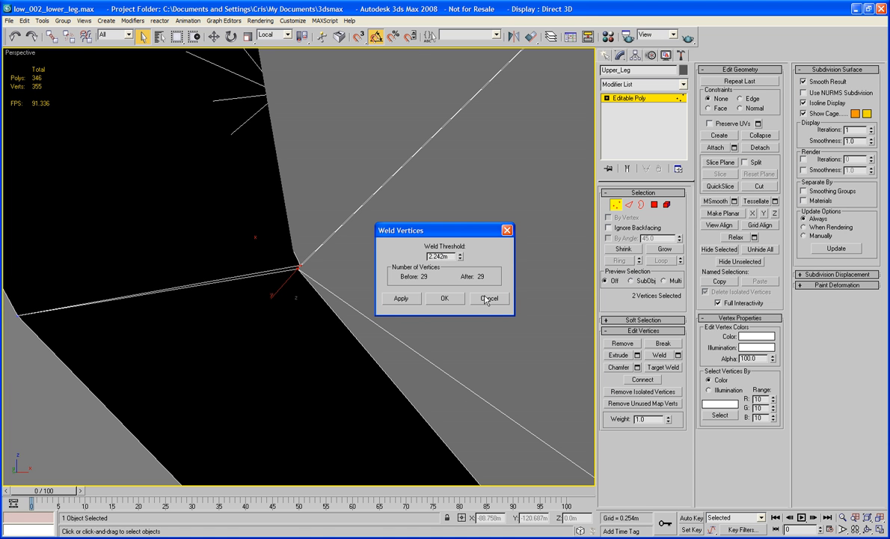
click(490, 298)
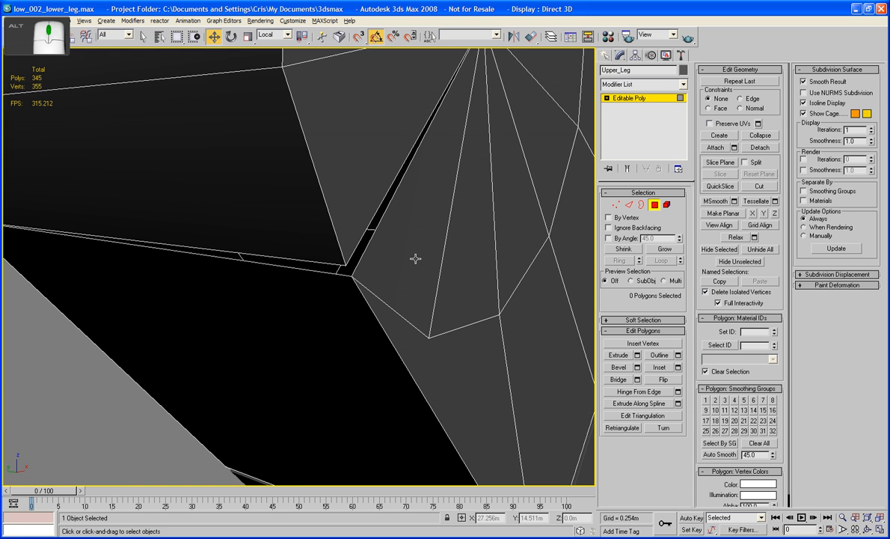
click(616, 203)
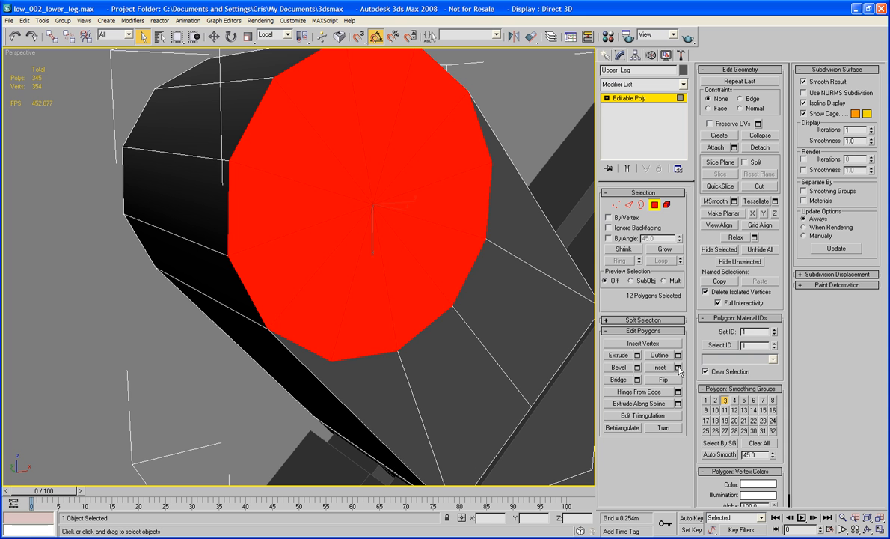
Inset the twelve cap faces and extrude the inner face inward into the hinge
click(677, 368)
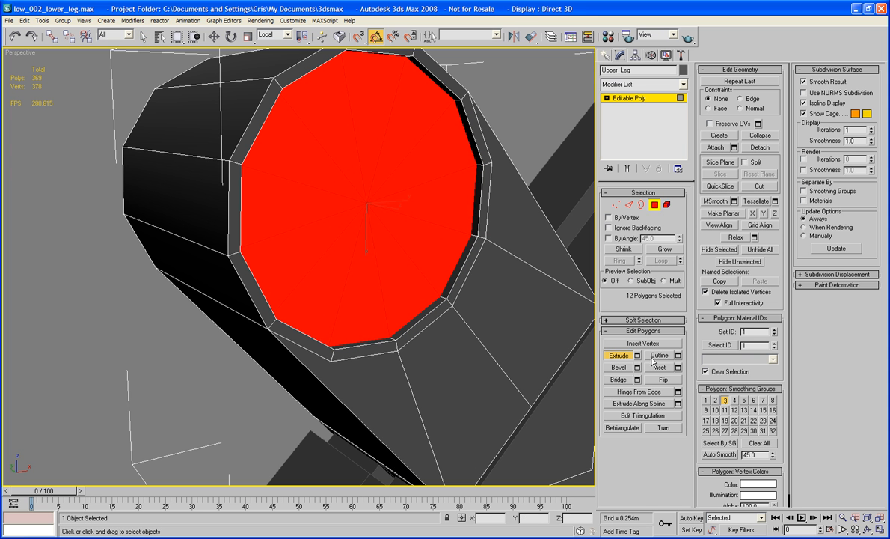
click(660, 368)
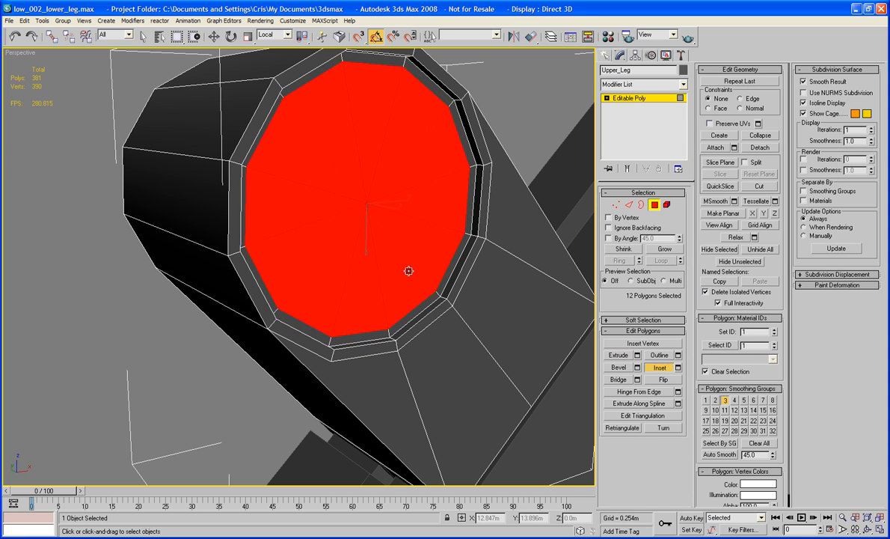
drag(410, 271, 410, 293)
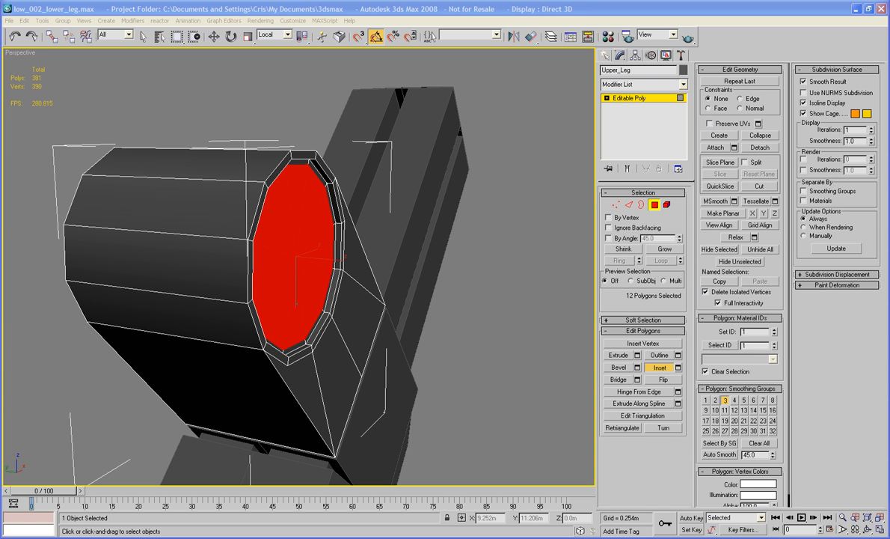
mouse_move(299, 356)
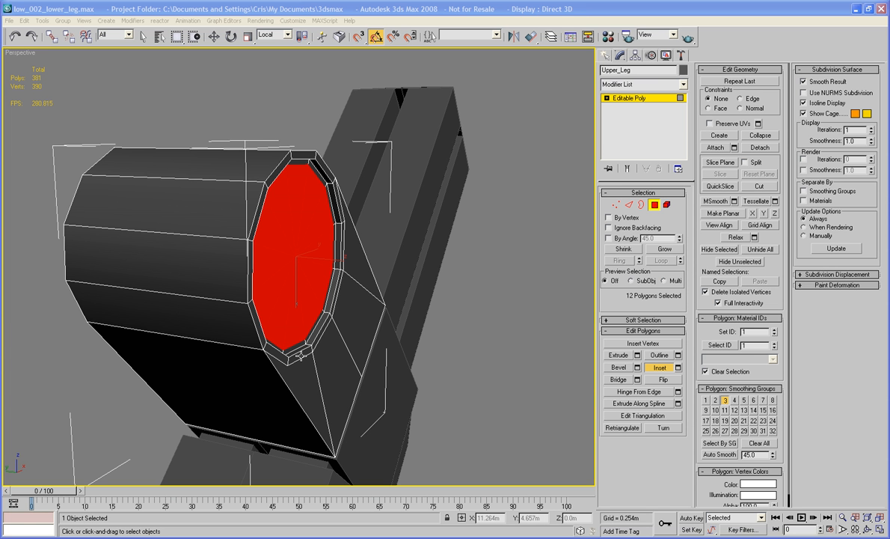